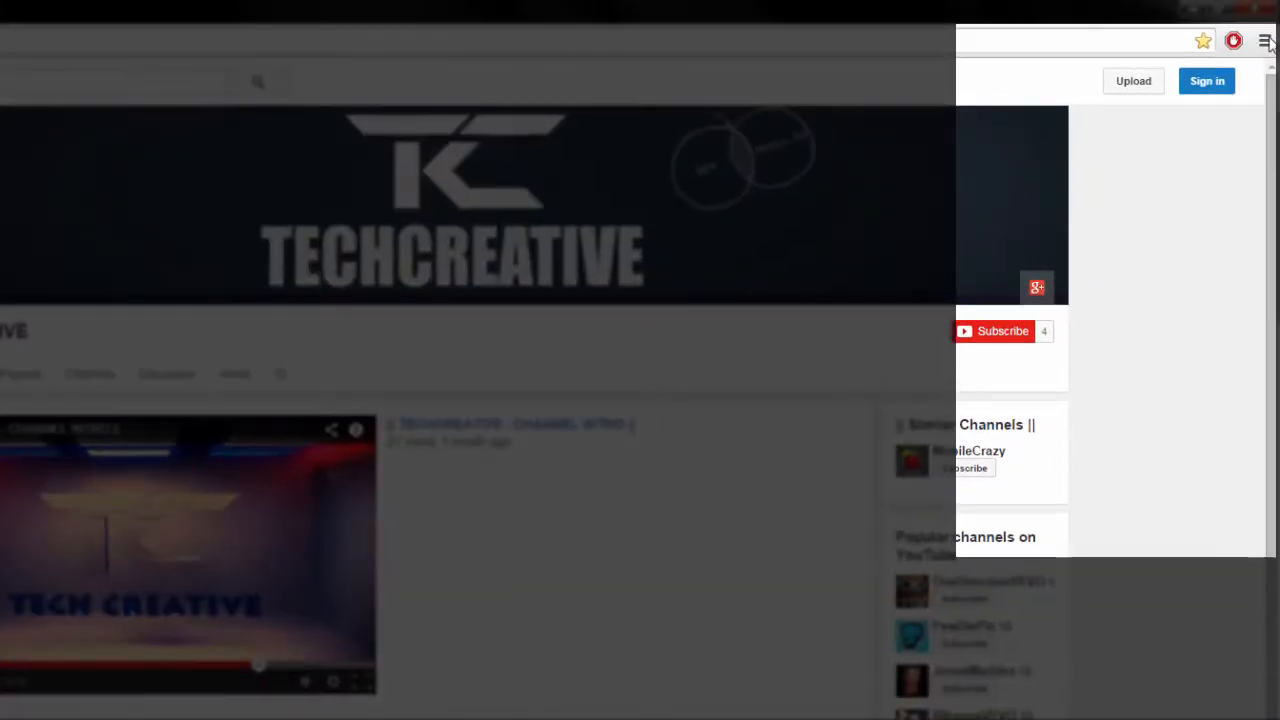
Open Chrome's Settings page from the Chrome menu.
click(1267, 37)
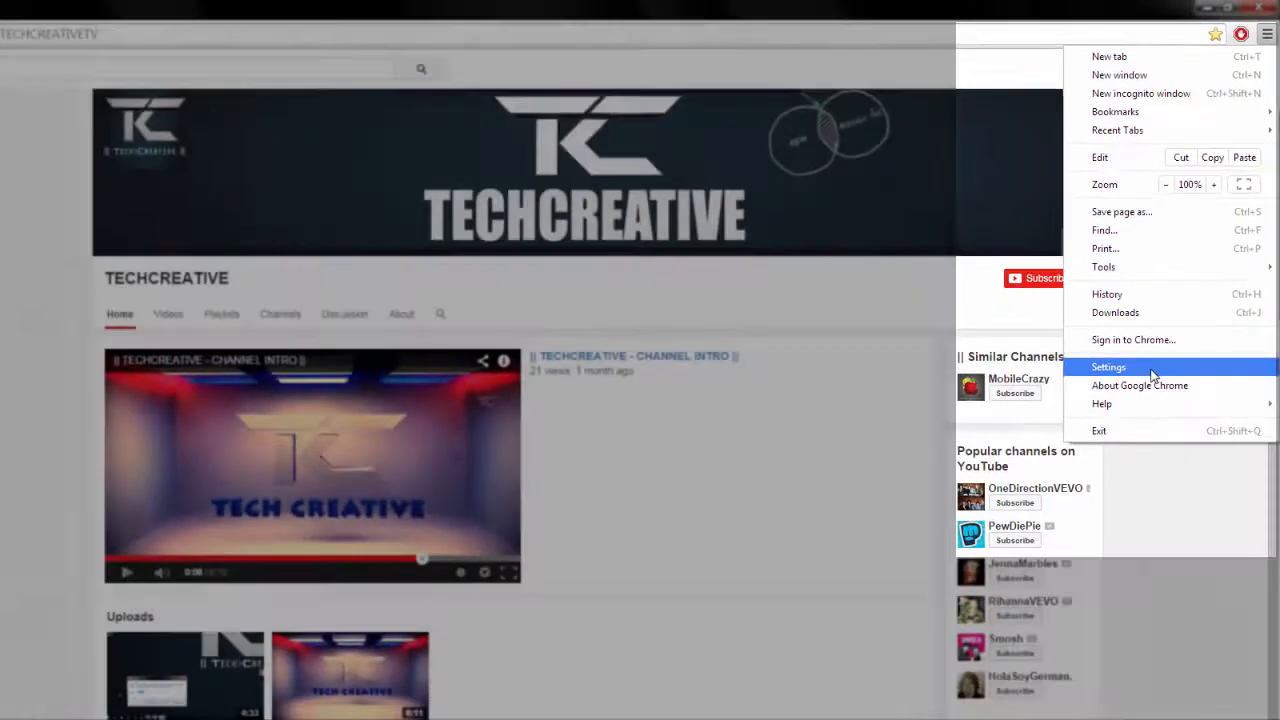
click(1108, 366)
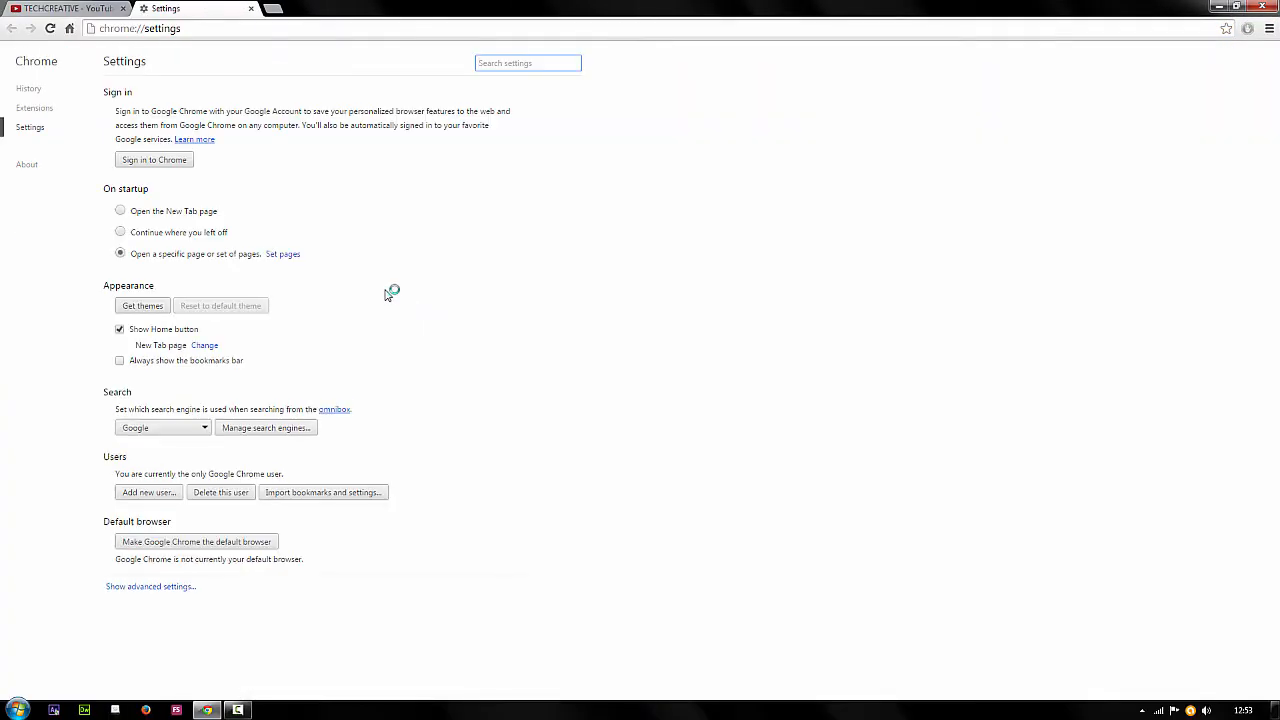
mouse_move(476, 298)
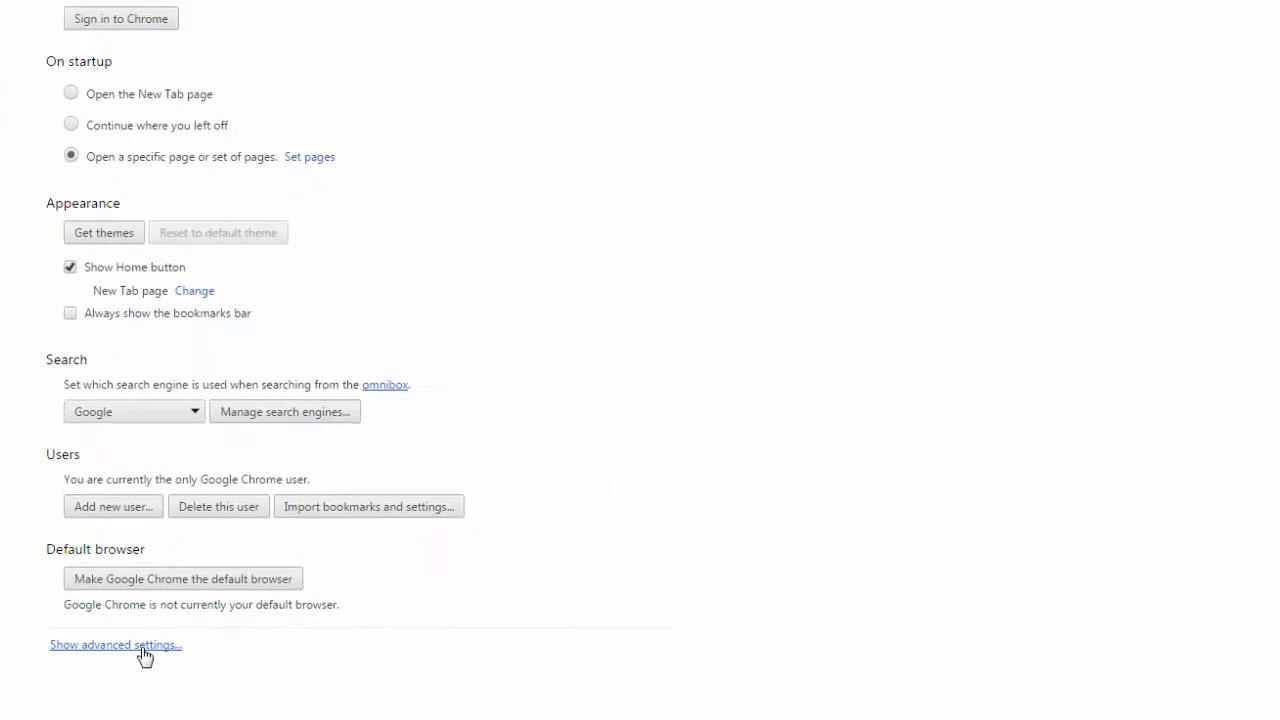
Show advanced settings and uncheck navigation-error help, search prediction and usage statistics reporting.
click(115, 644)
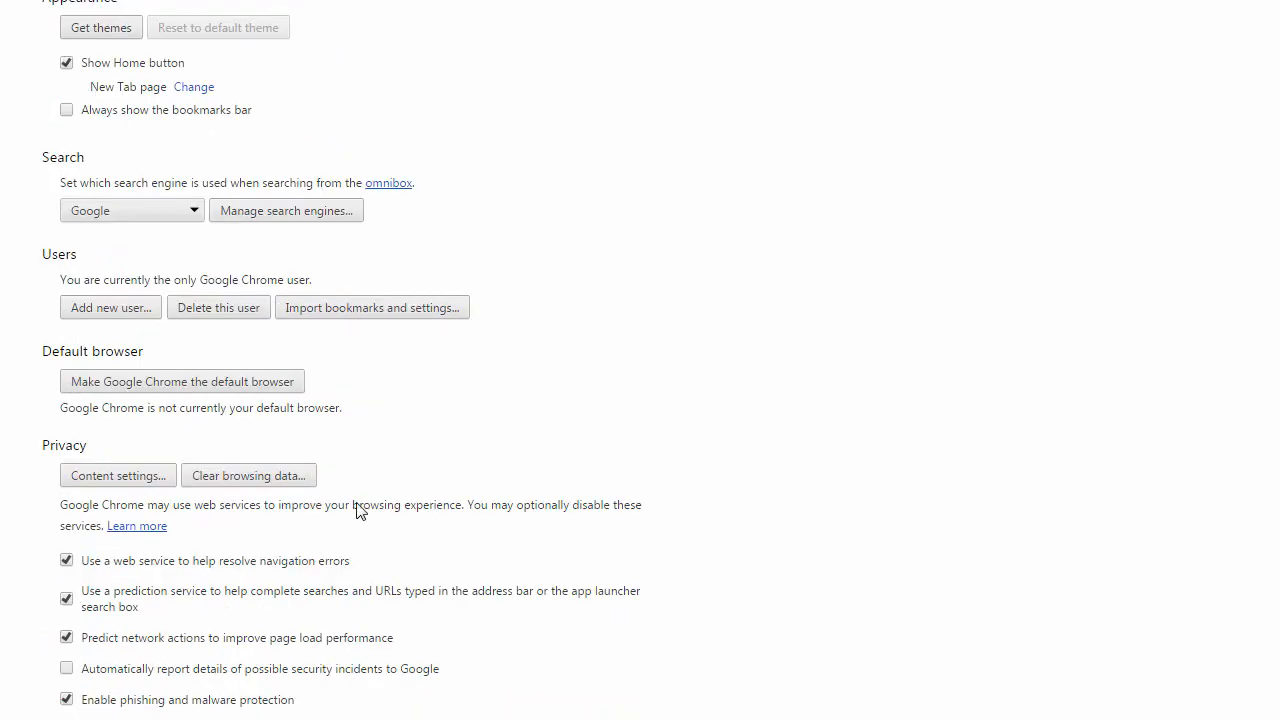
scroll(down, 3)
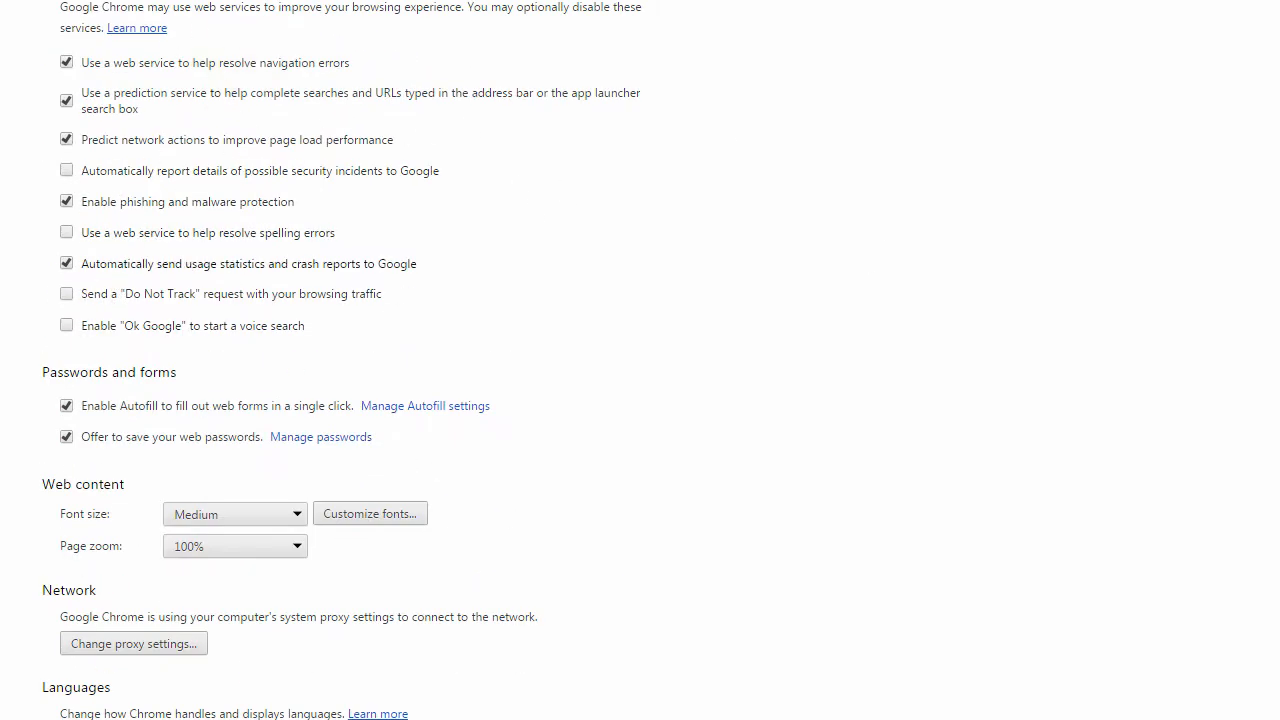
mouse_move(190, 132)
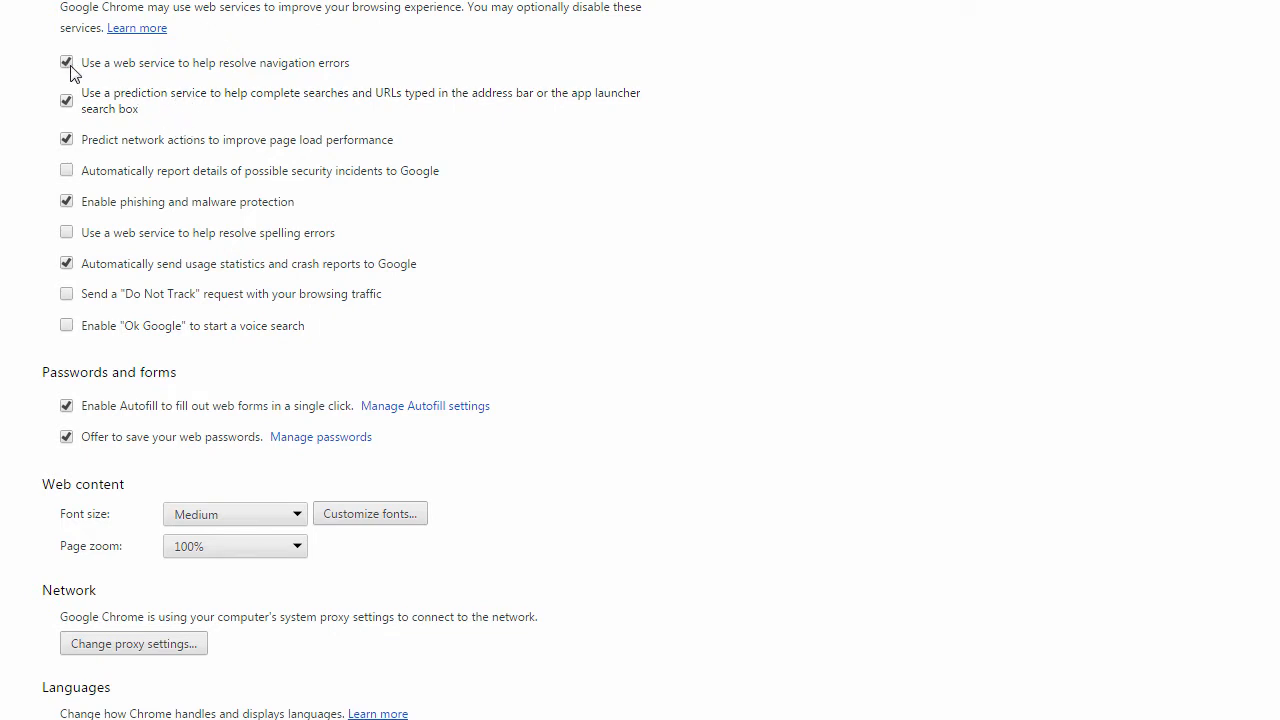
click(66, 62)
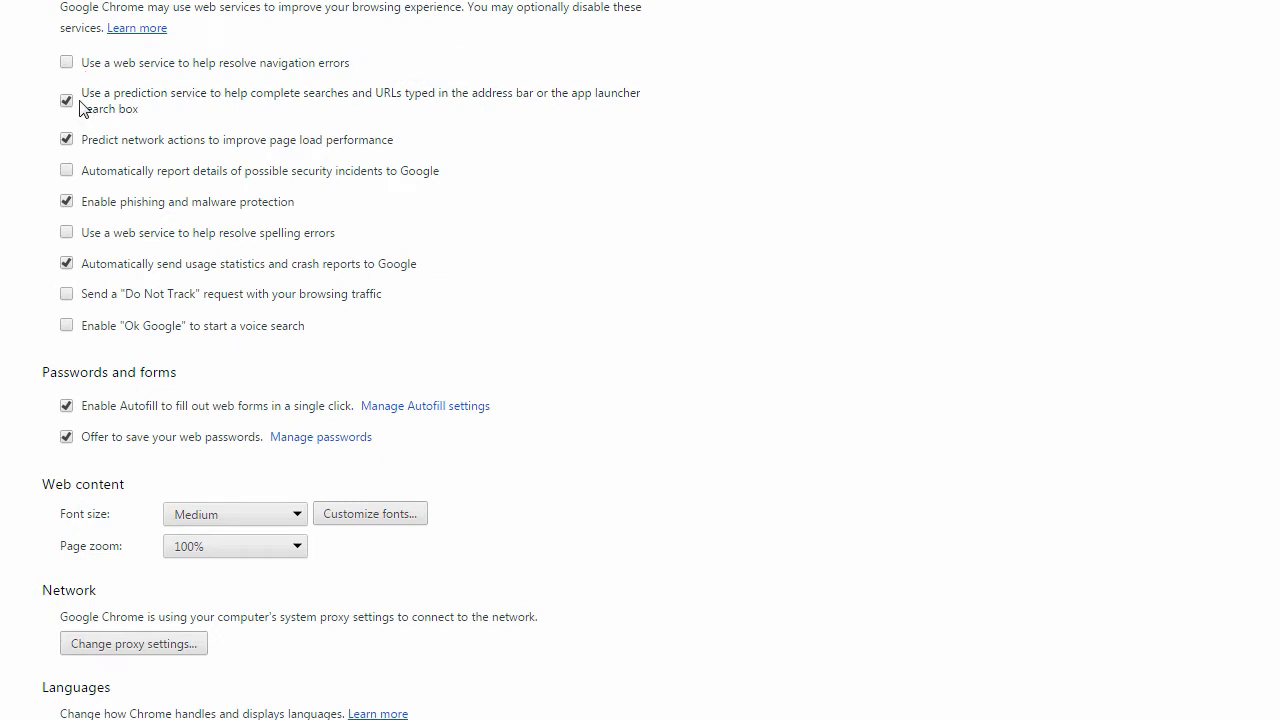
click(66, 101)
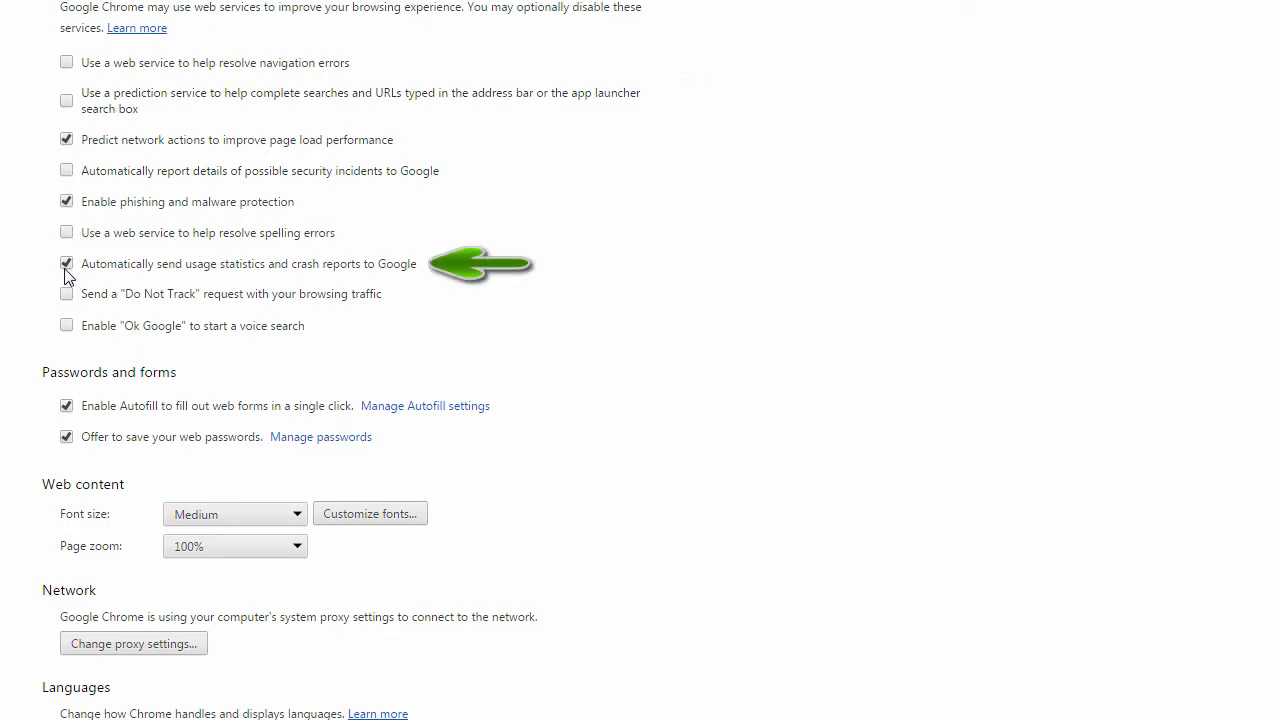
click(67, 263)
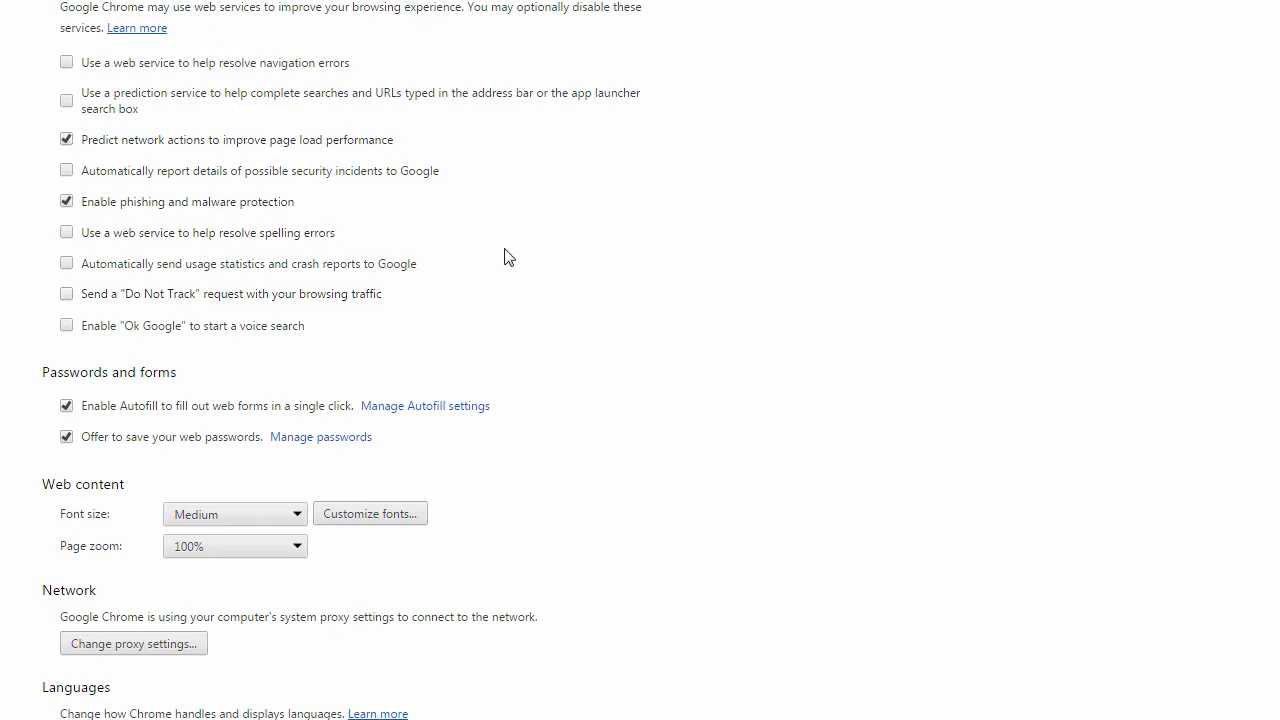
Open the system proxy settings from the Network section of Chrome's advanced settings.
scroll(down, 3)
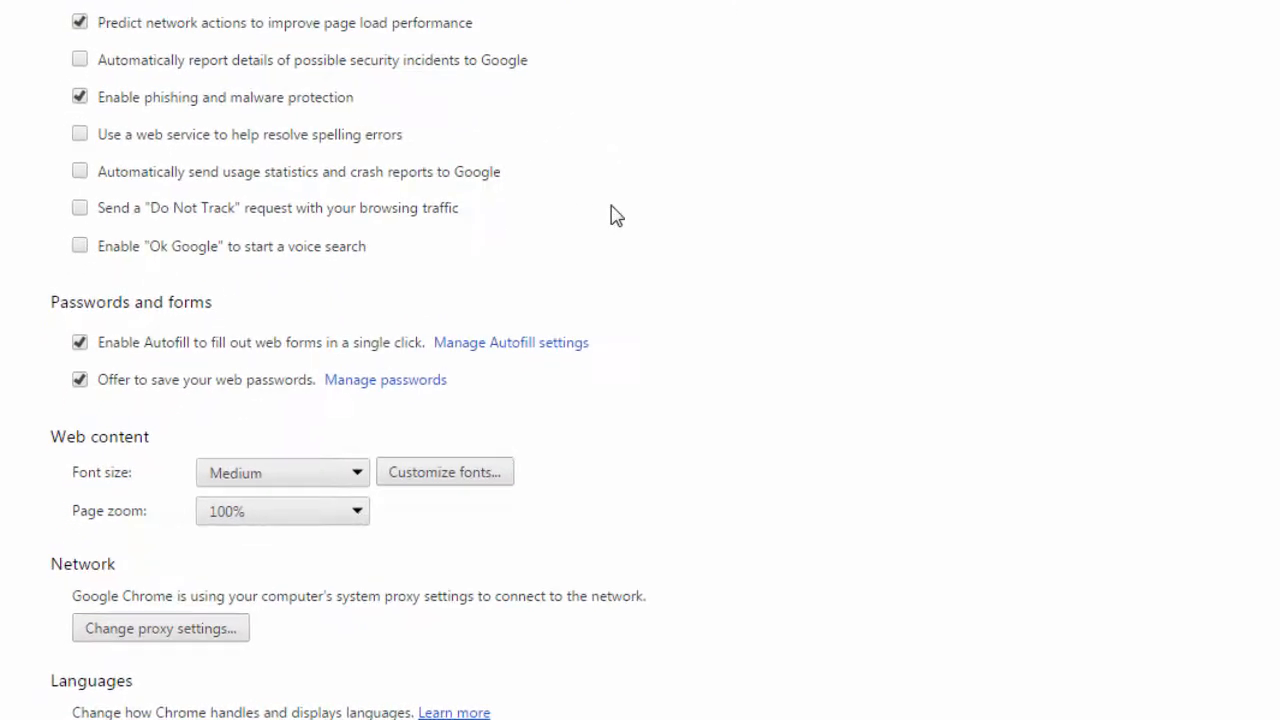
scroll(down, 3)
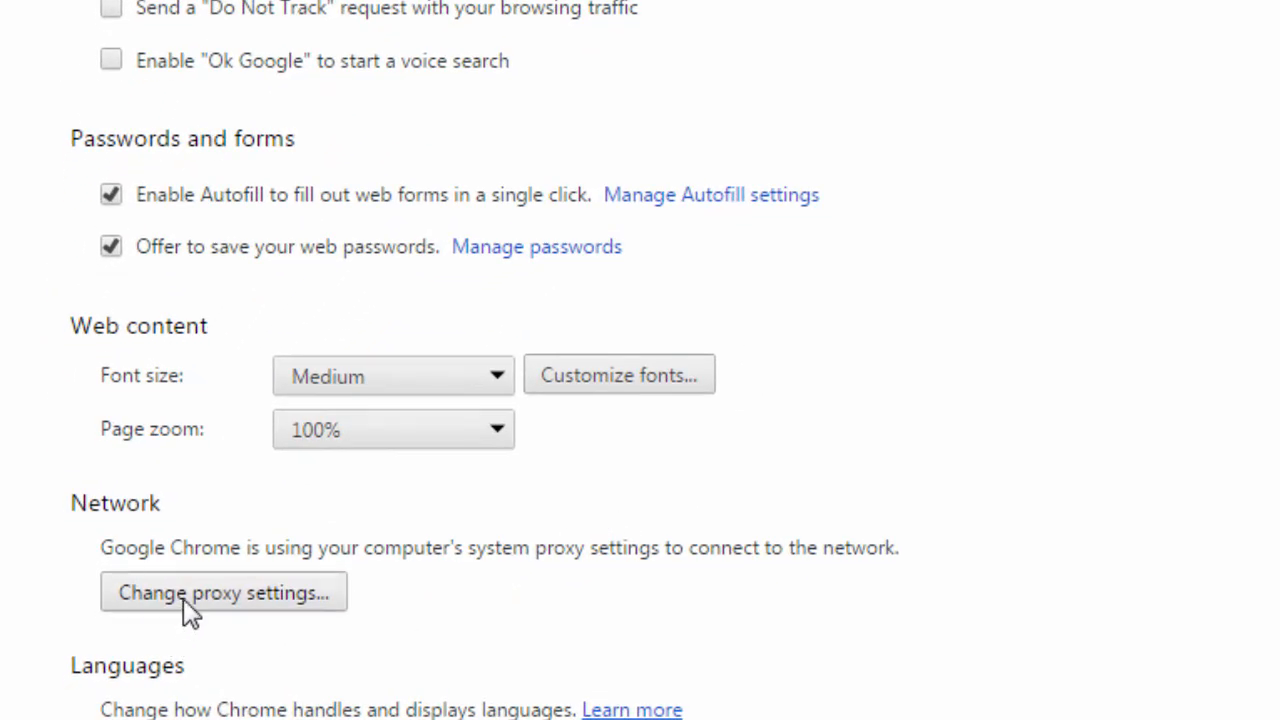
click(223, 592)
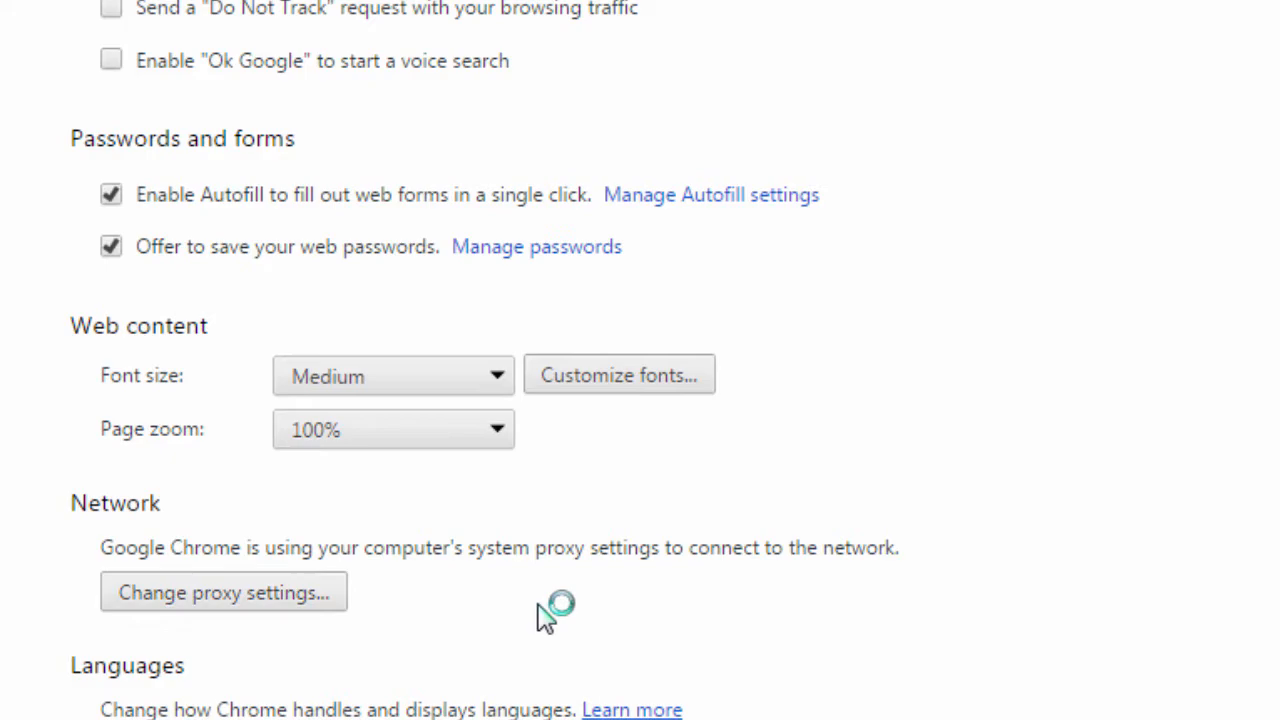
click(224, 592)
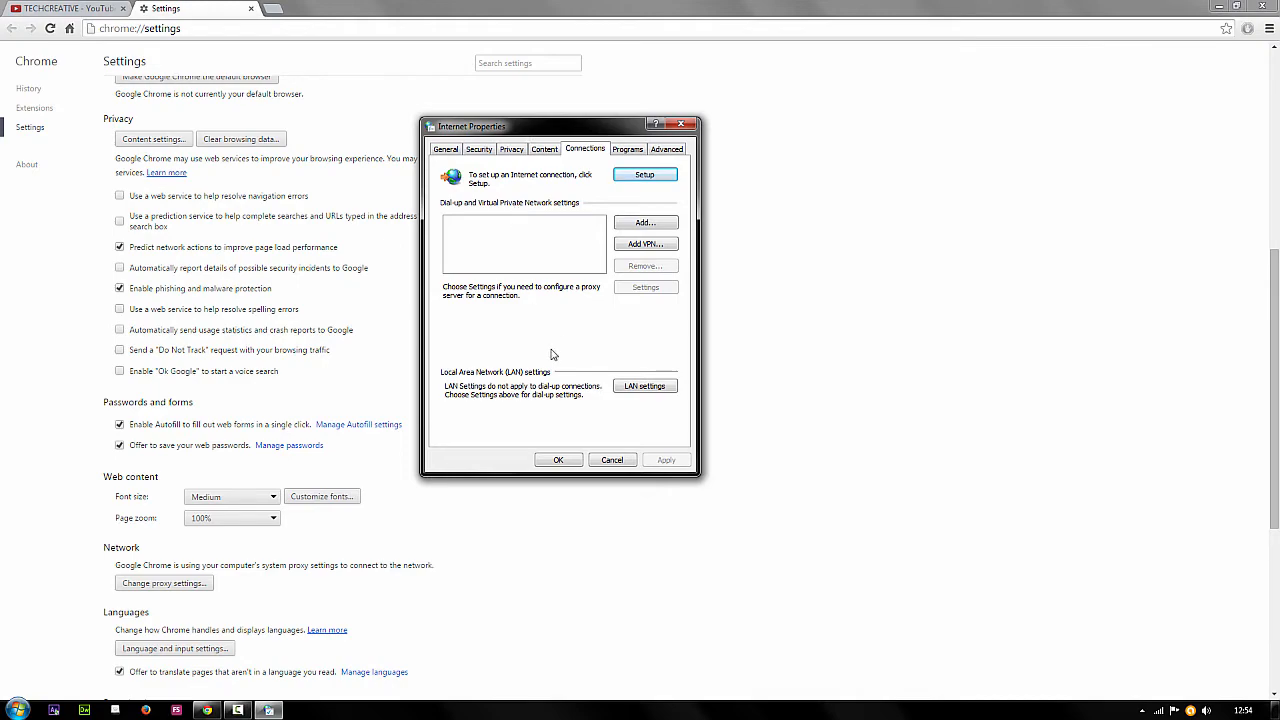
Uncheck 'Automatically detect settings' in LAN settings and confirm with OK.
click(644, 385)
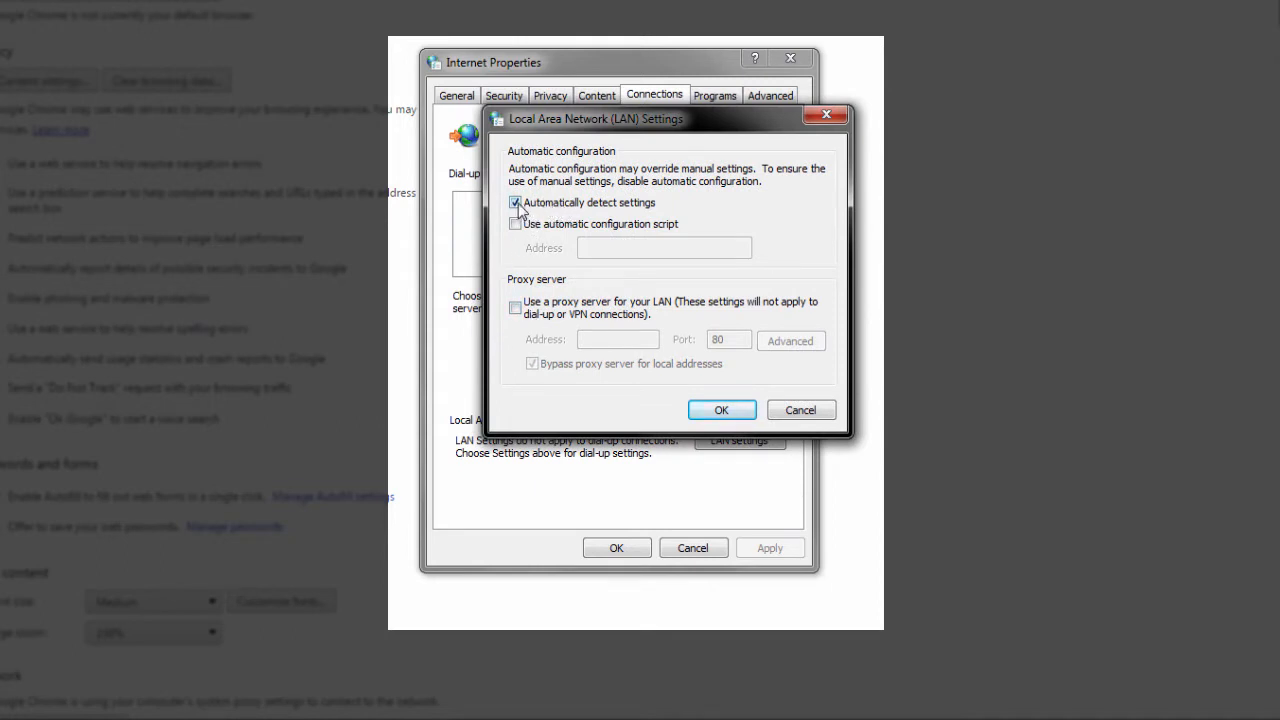
click(515, 202)
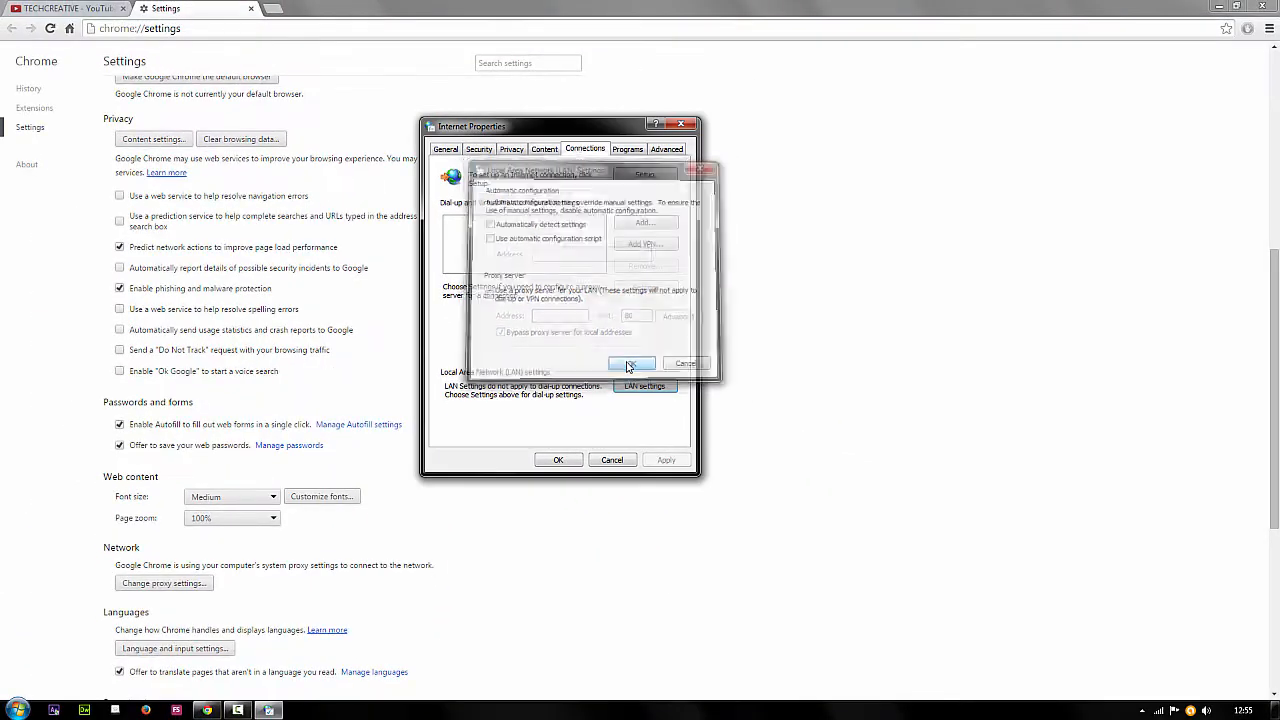
click(631, 363)
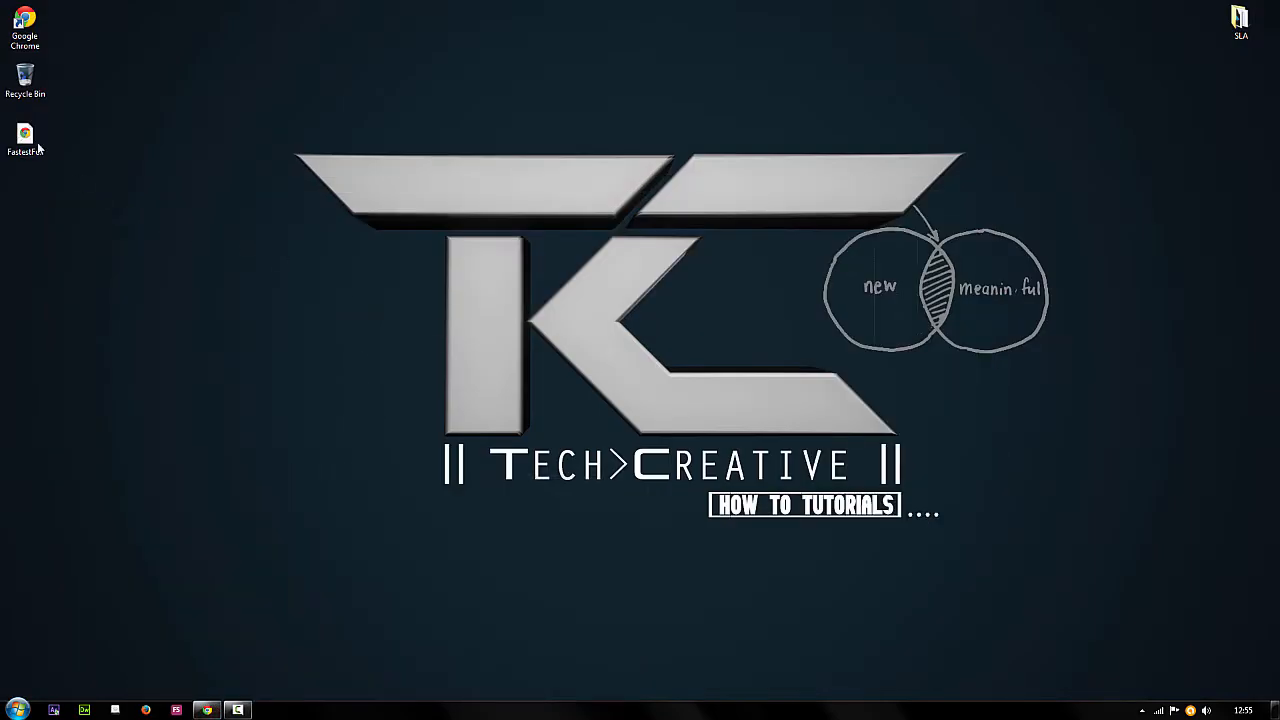
Reposition the FastestFox CRX icon toward the desktop centre, nudging it slightly right.
drag(25, 135, 228, 378)
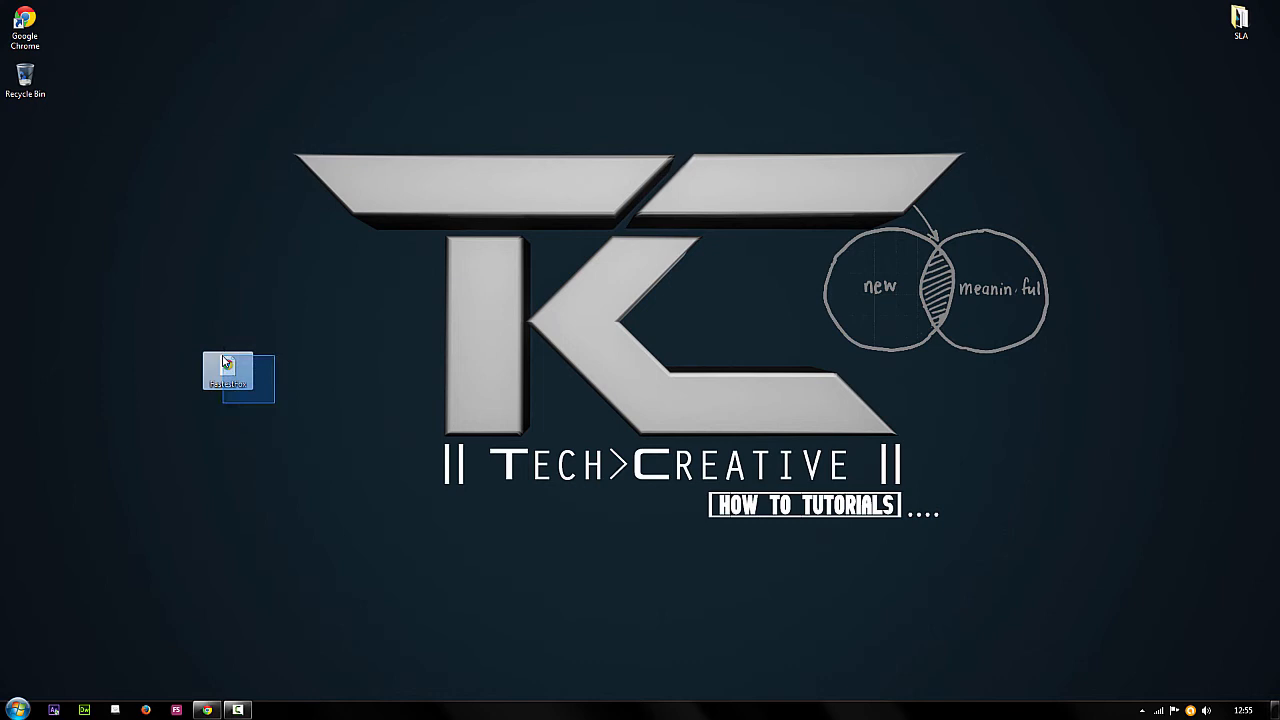
click(282, 397)
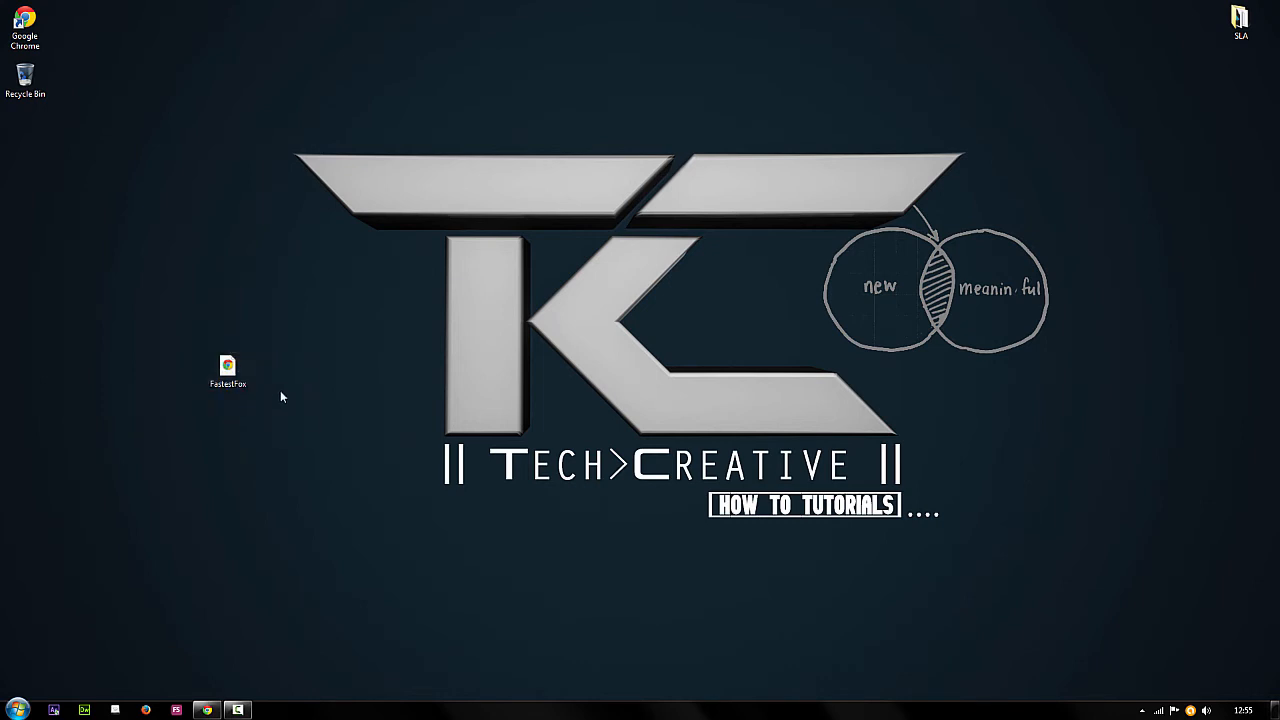
mouse_move(281, 396)
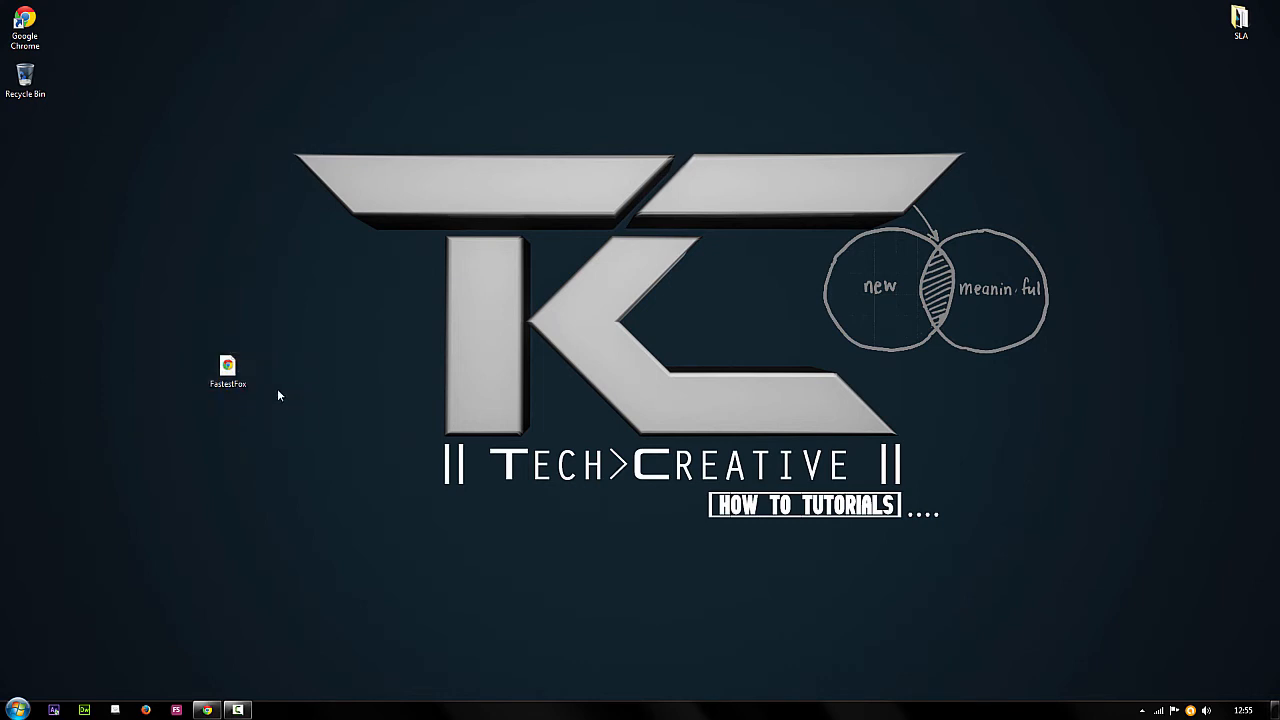
click(228, 370)
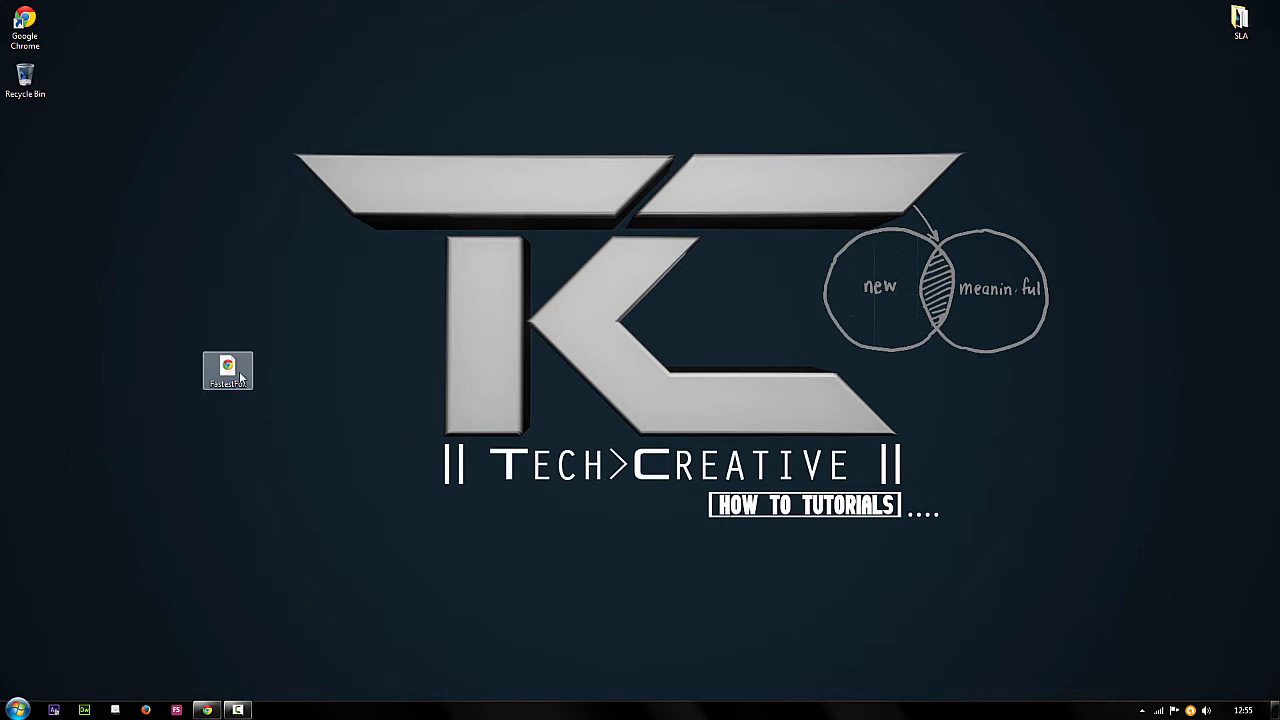
click(228, 370)
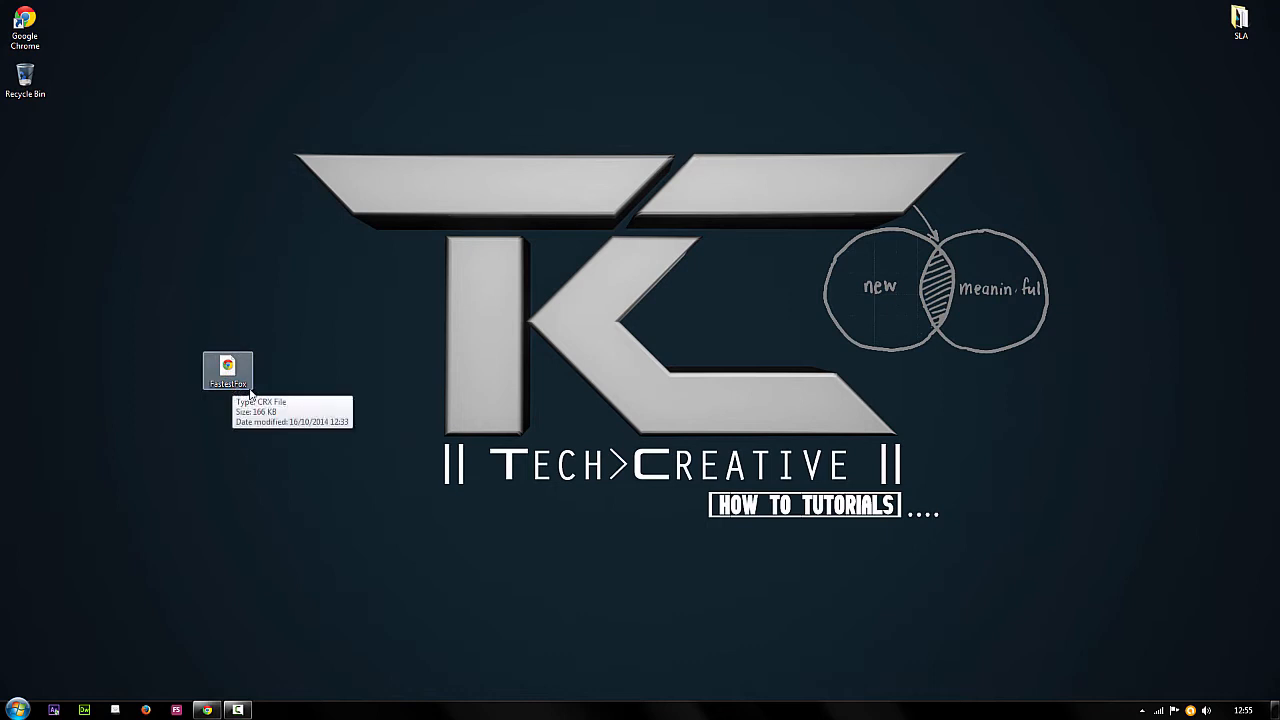
mouse_move(270, 371)
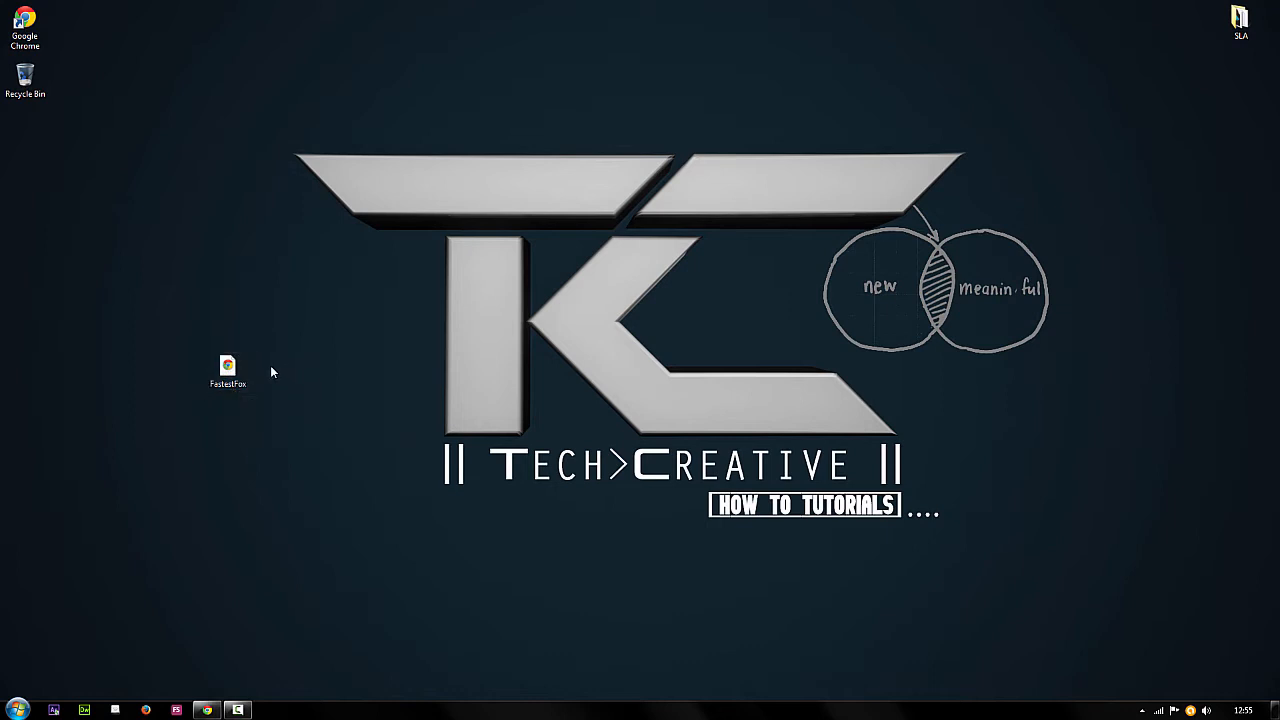
mouse_move(196, 283)
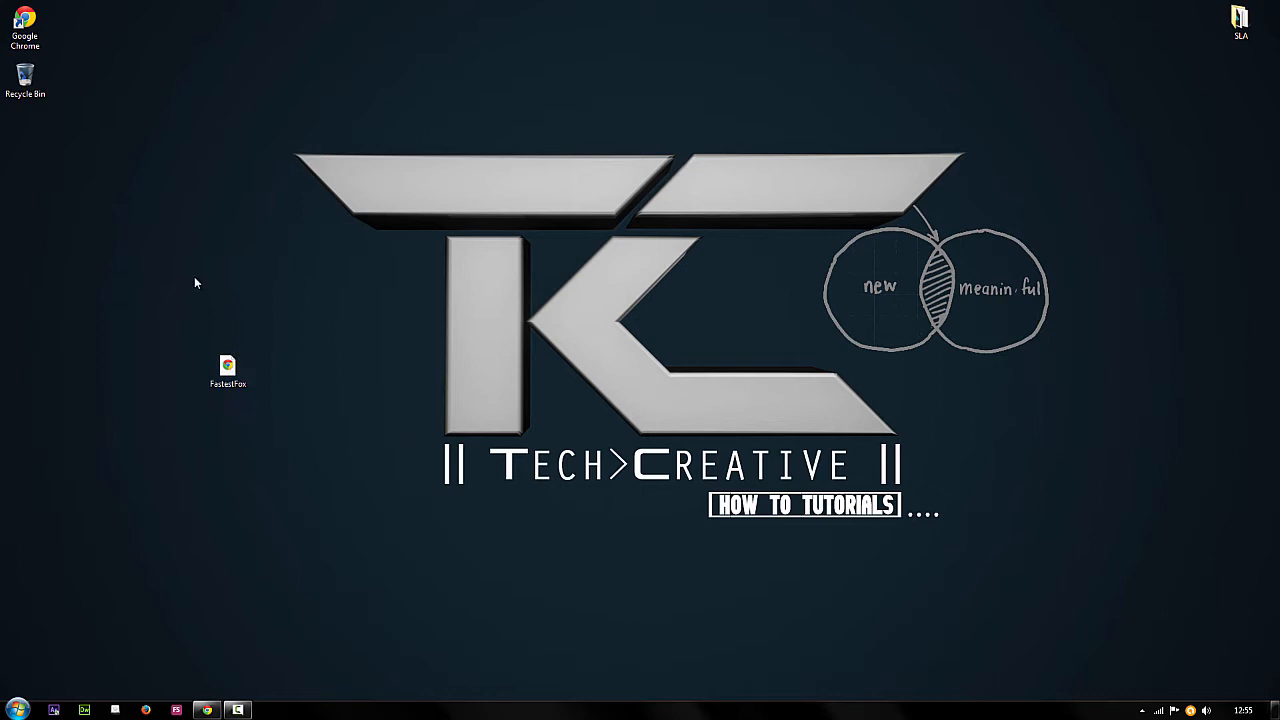
drag(228, 371, 329, 371)
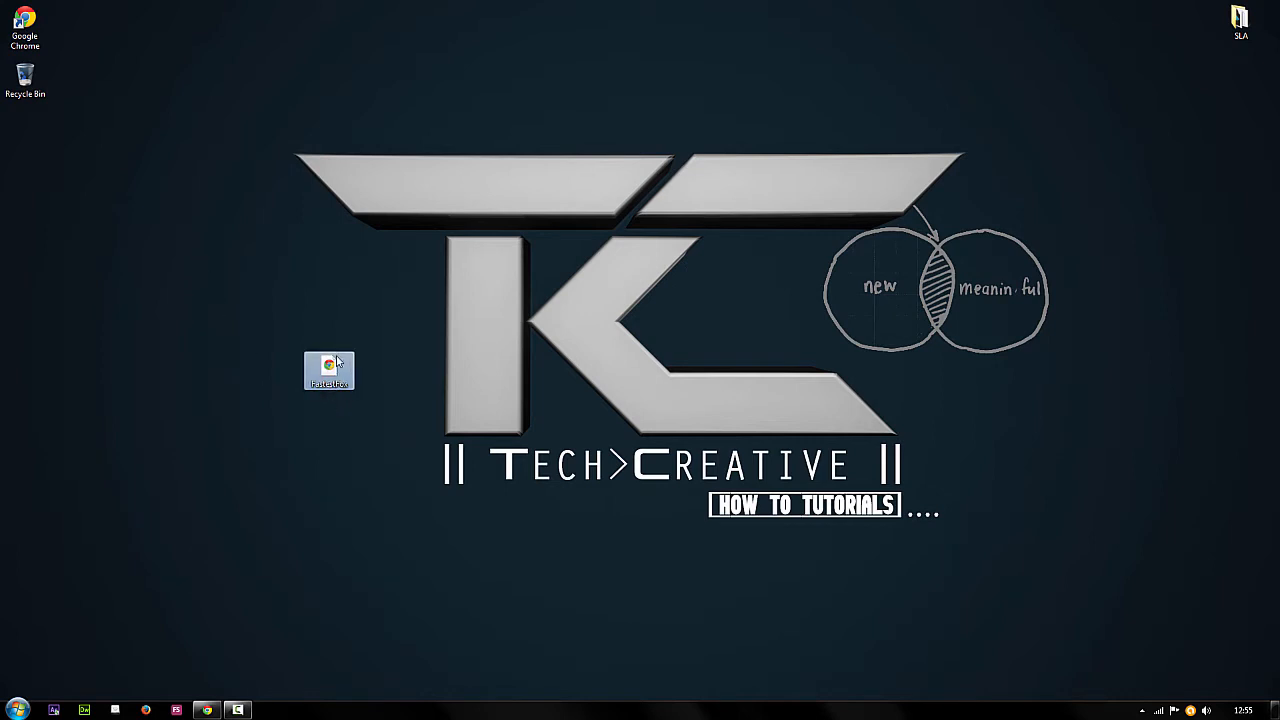
click(329, 368)
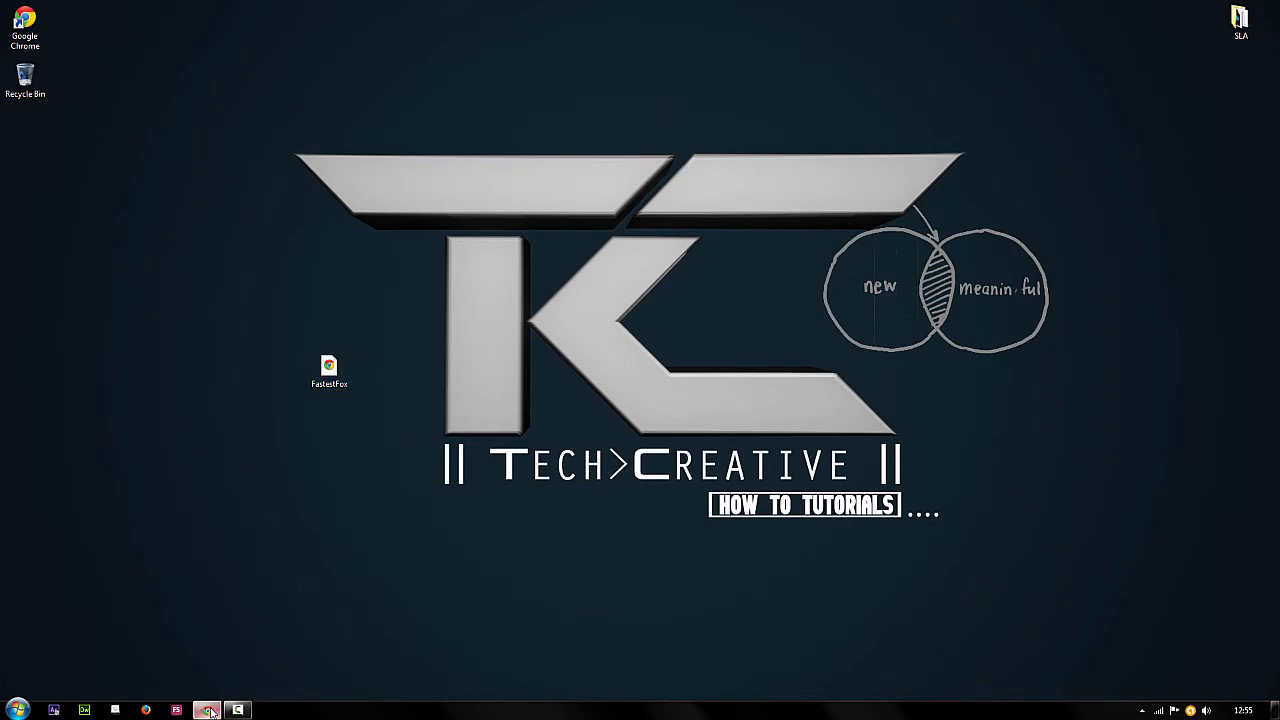
Bring Chrome back up and open the Extensions page via Tools > Extensions.
click(207, 710)
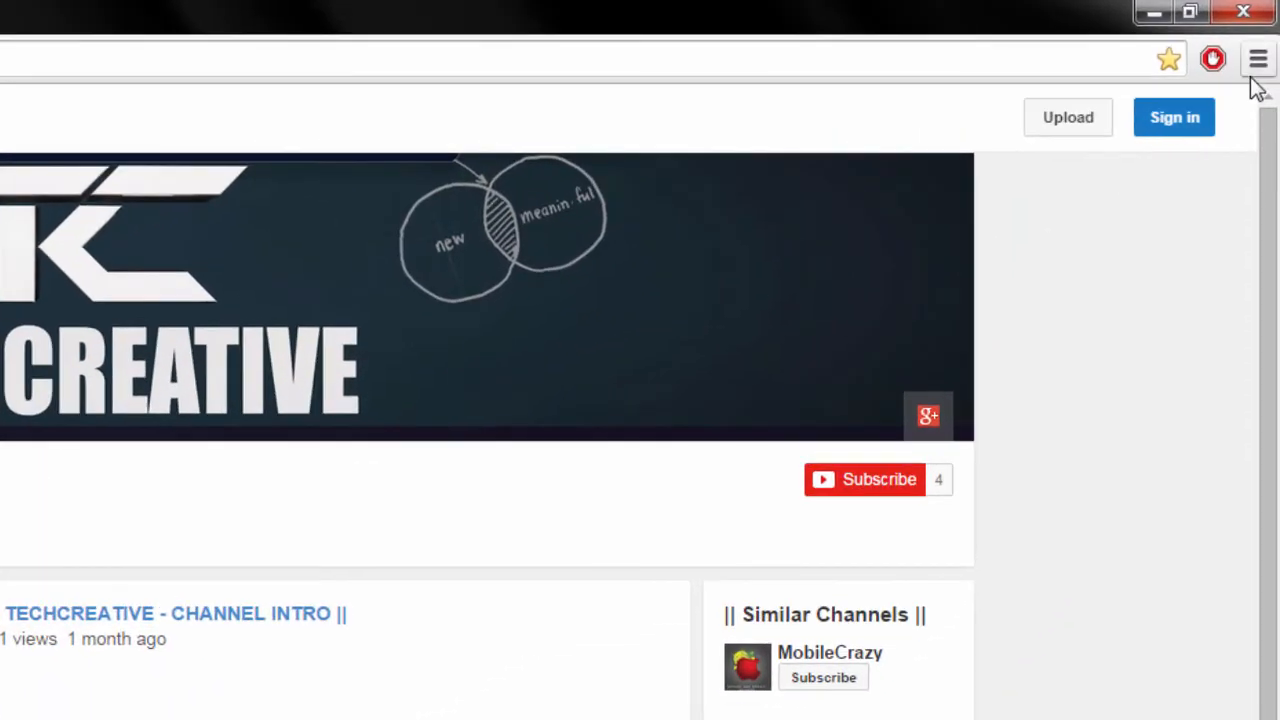
click(1258, 58)
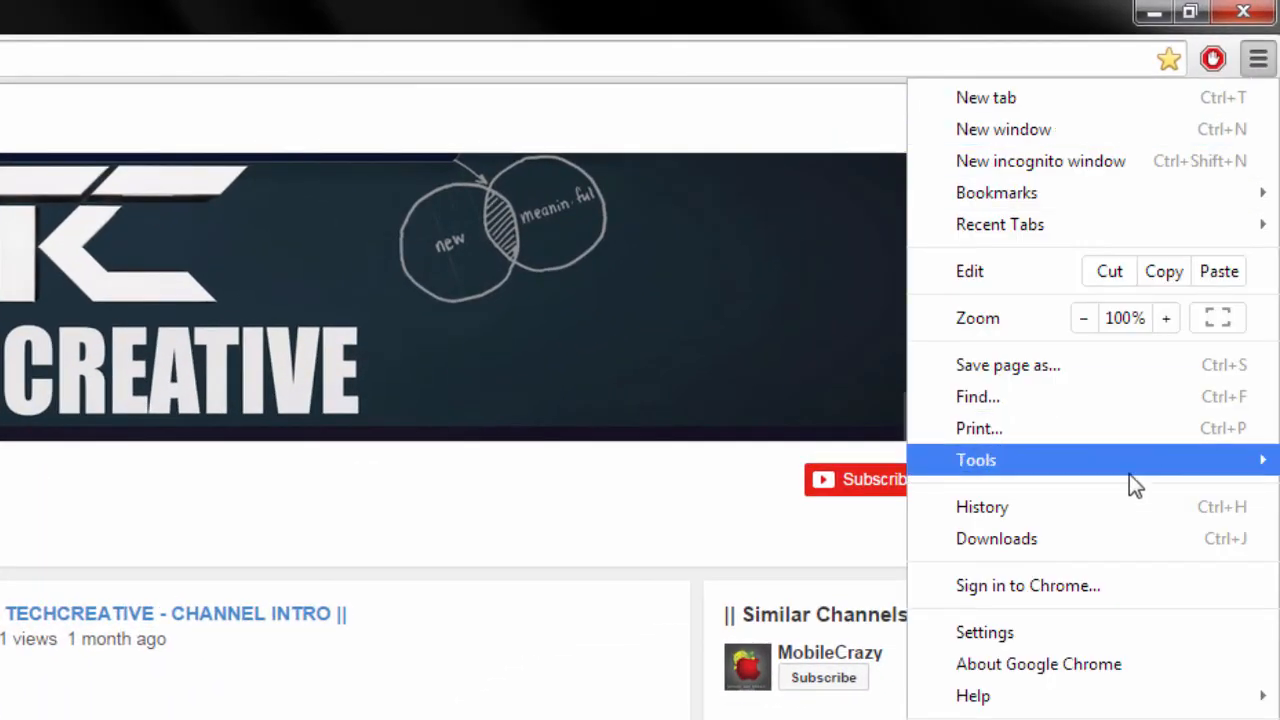
mouse_move(976, 459)
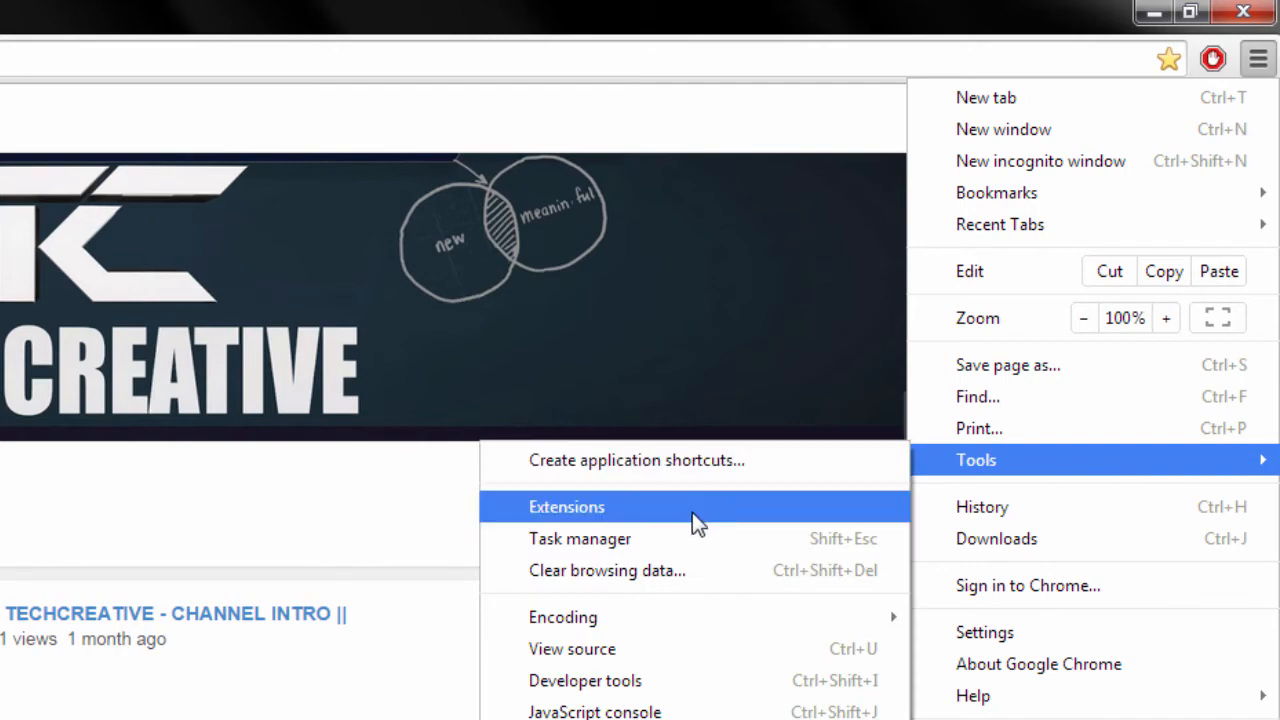
click(567, 506)
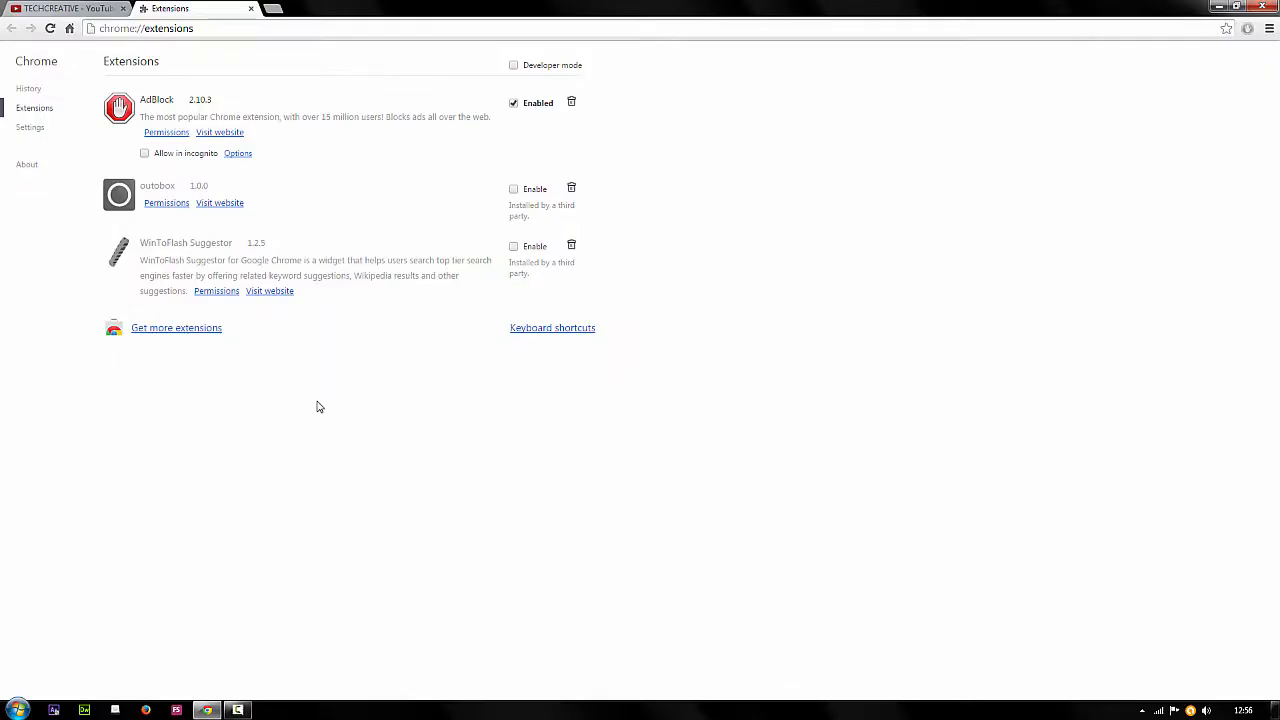
mouse_move(315, 268)
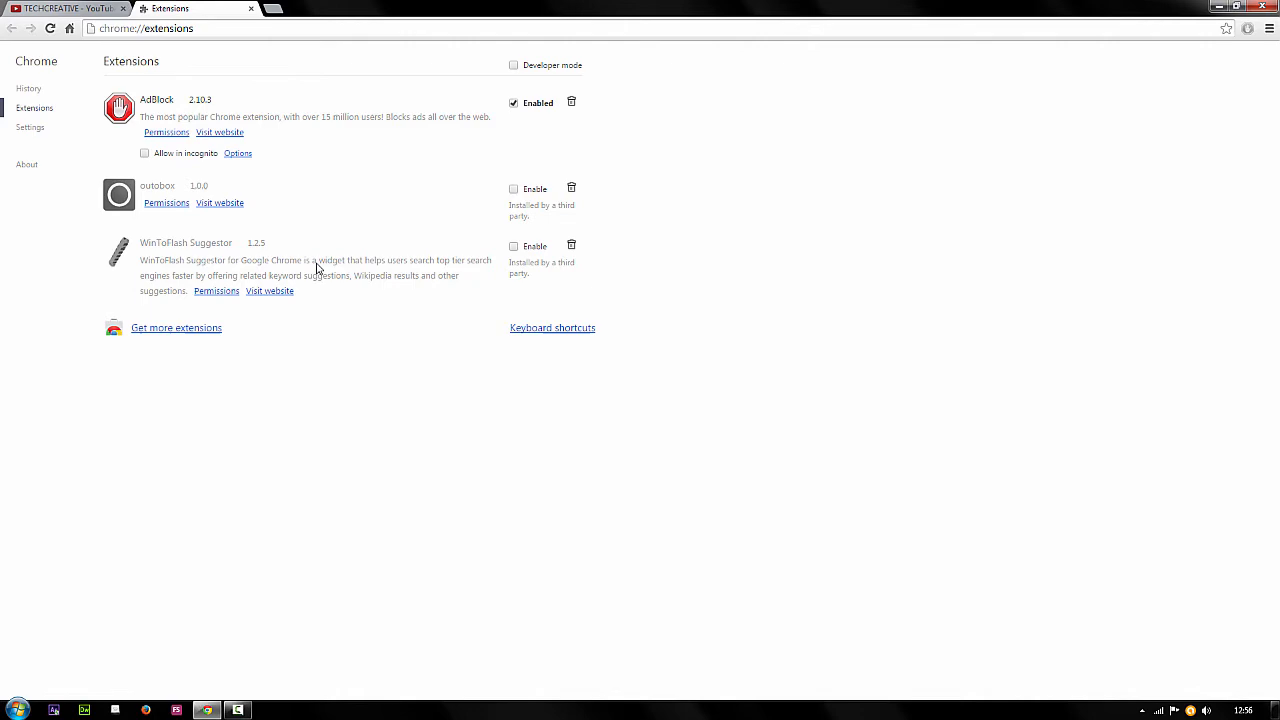
mouse_move(371, 399)
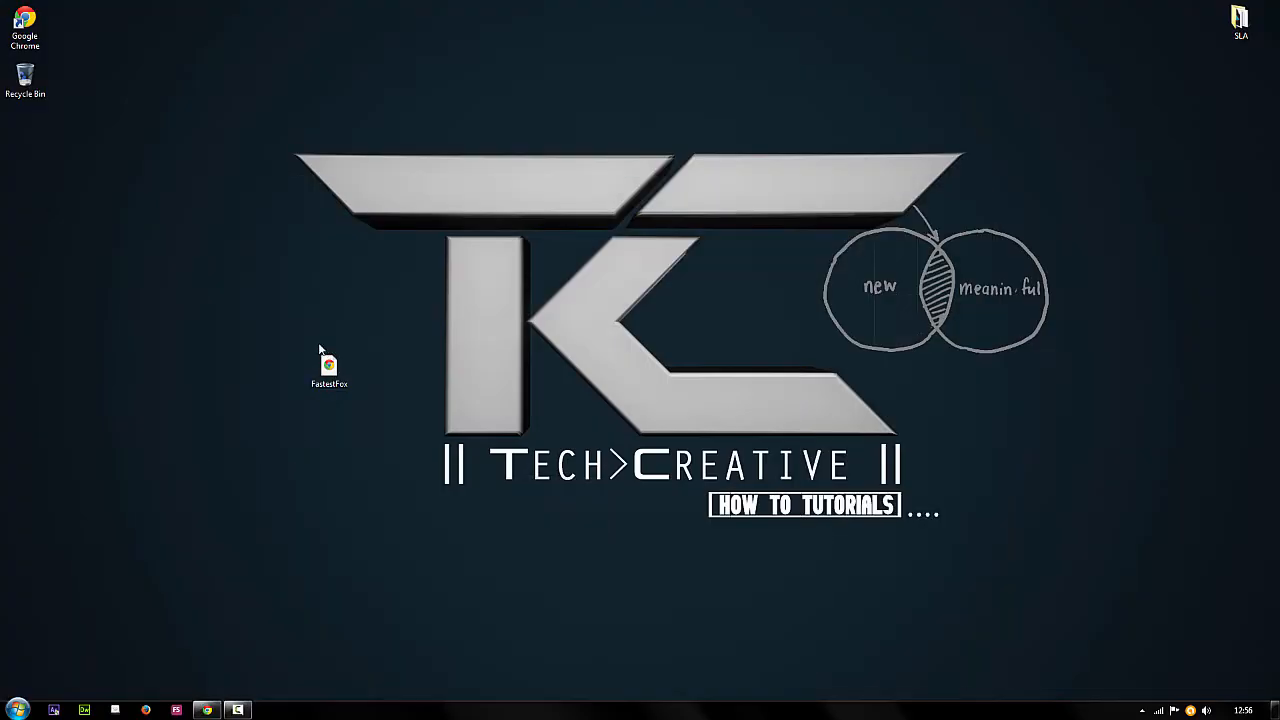
Drag FastestFox.crx from the desktop and drop it on the Extensions page to install.
click(329, 368)
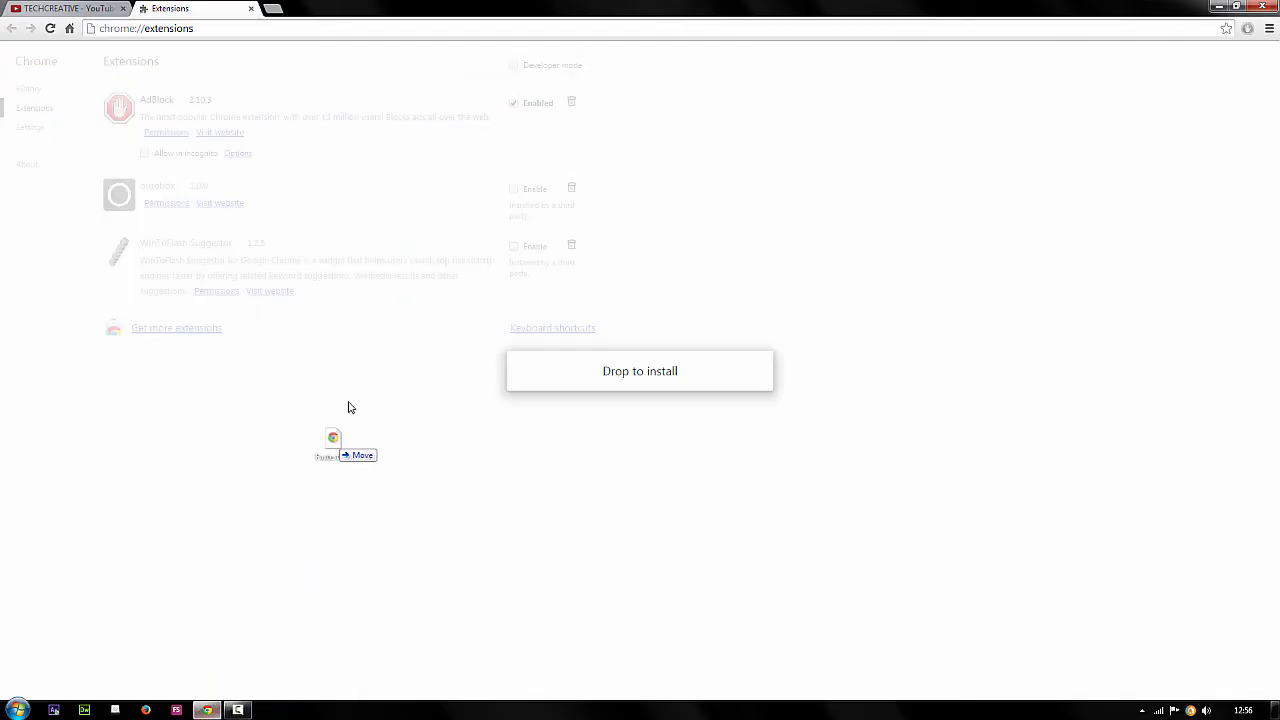
drag(333, 440, 583, 358)
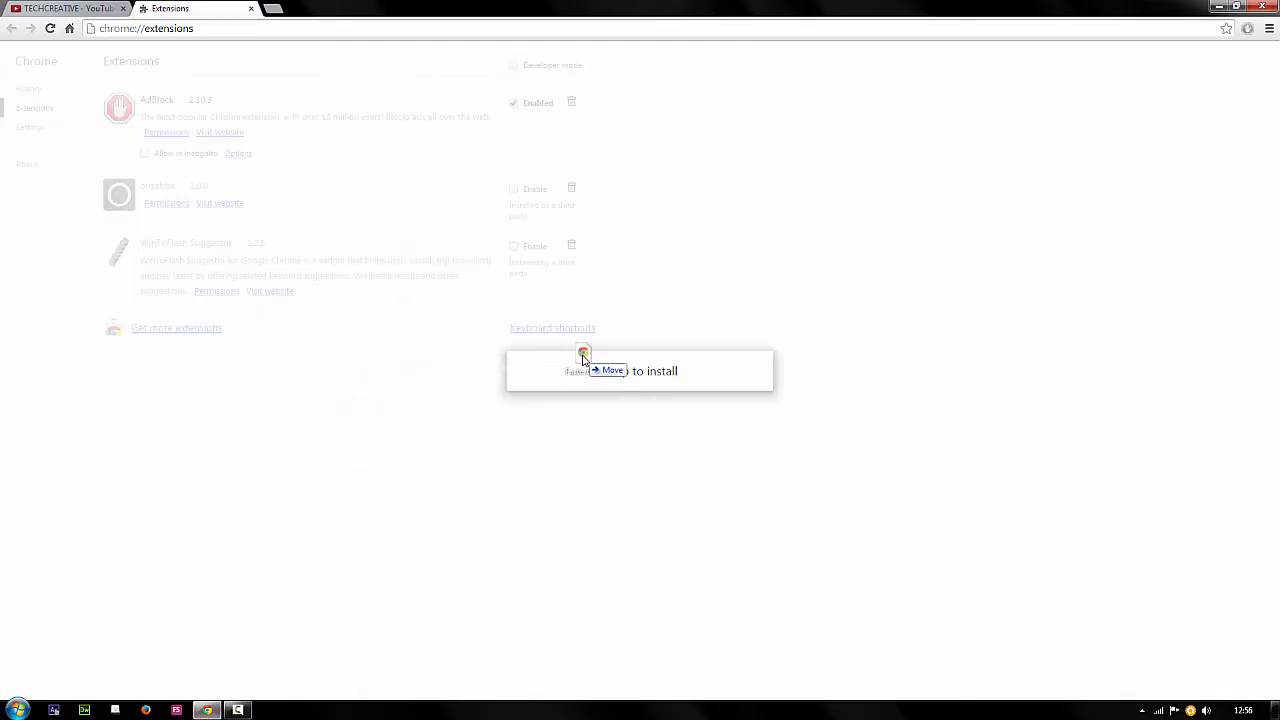
drag(583, 352, 590, 370)
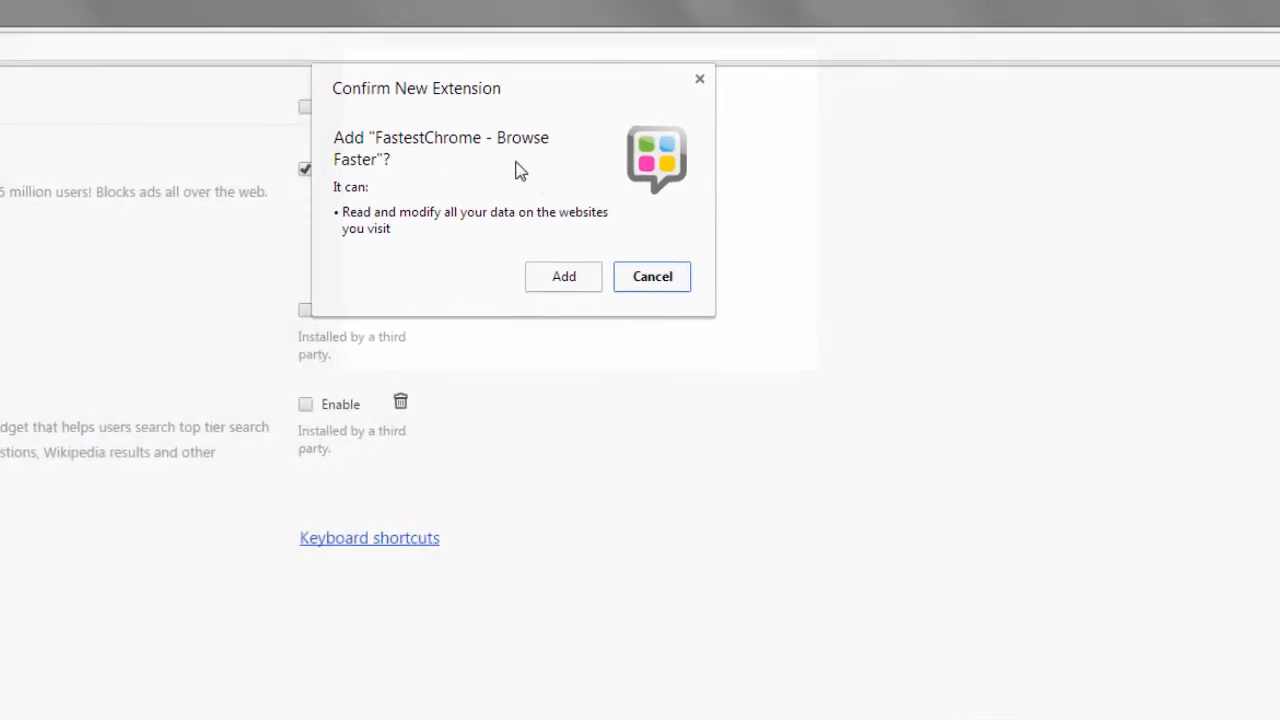
Confirm adding 'FastestChrome - Browse Faster' in the new extension dialog.
click(563, 276)
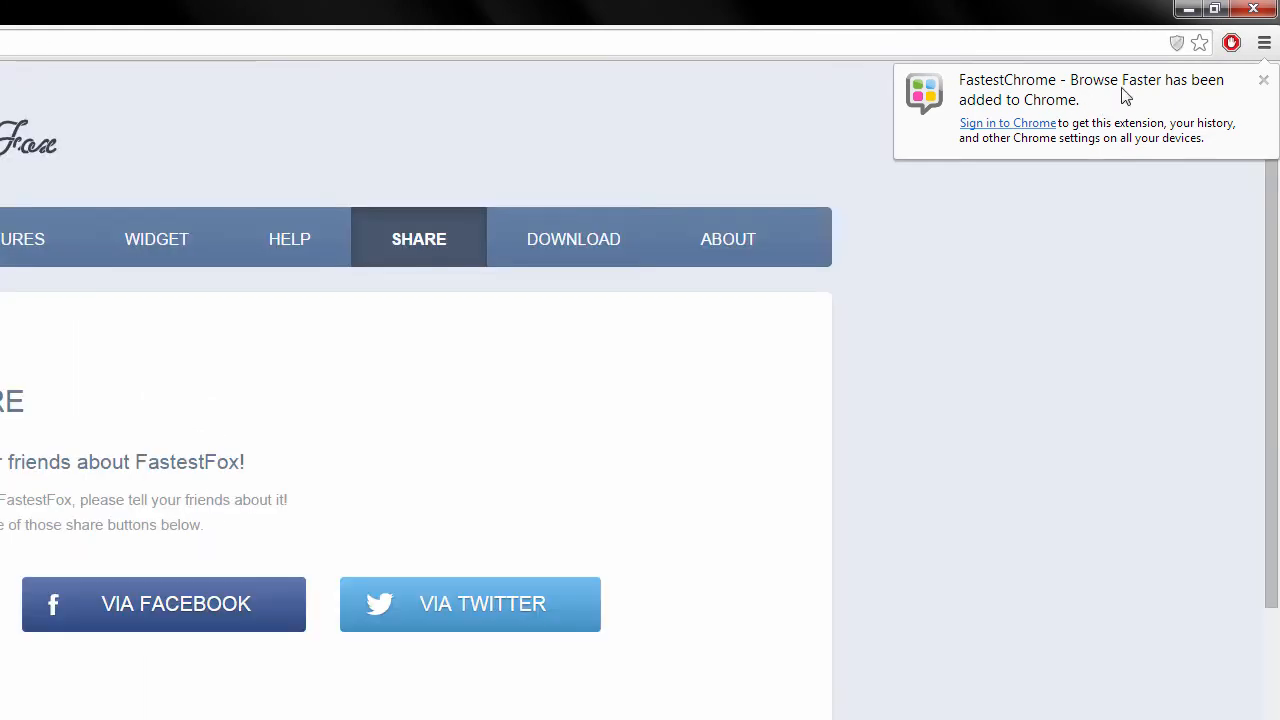
mouse_move(1200, 112)
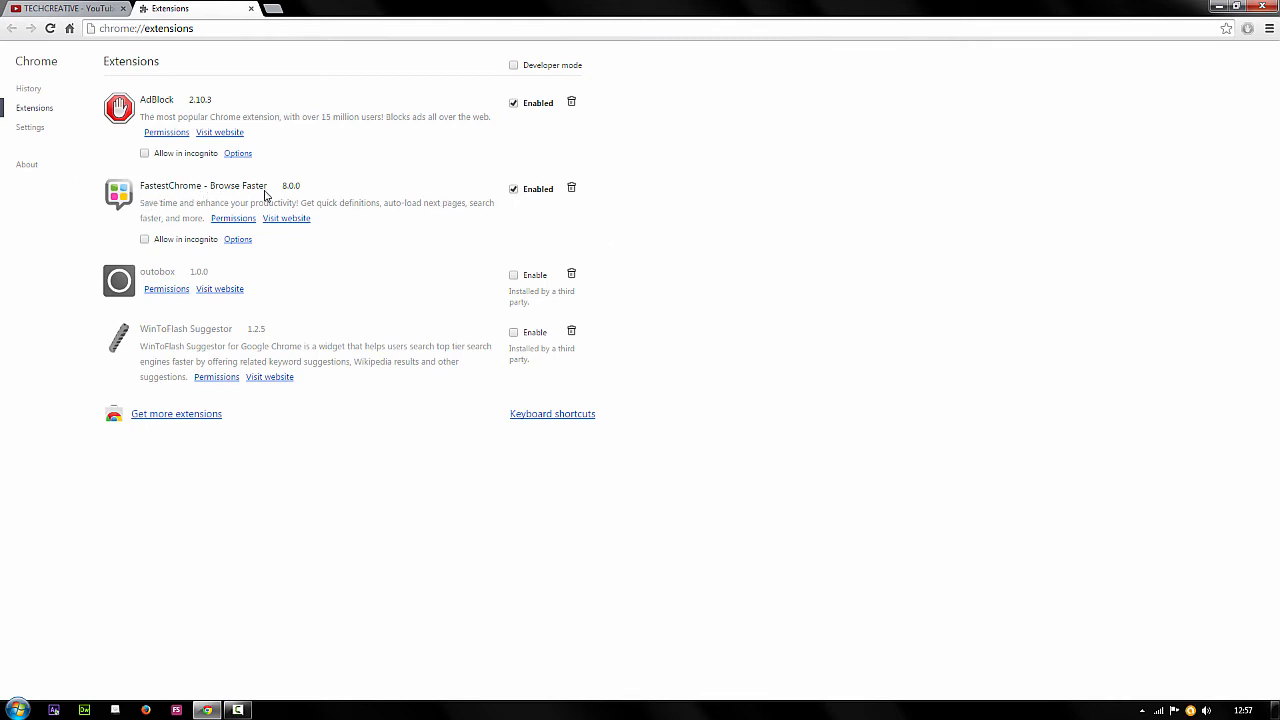
mouse_move(220, 198)
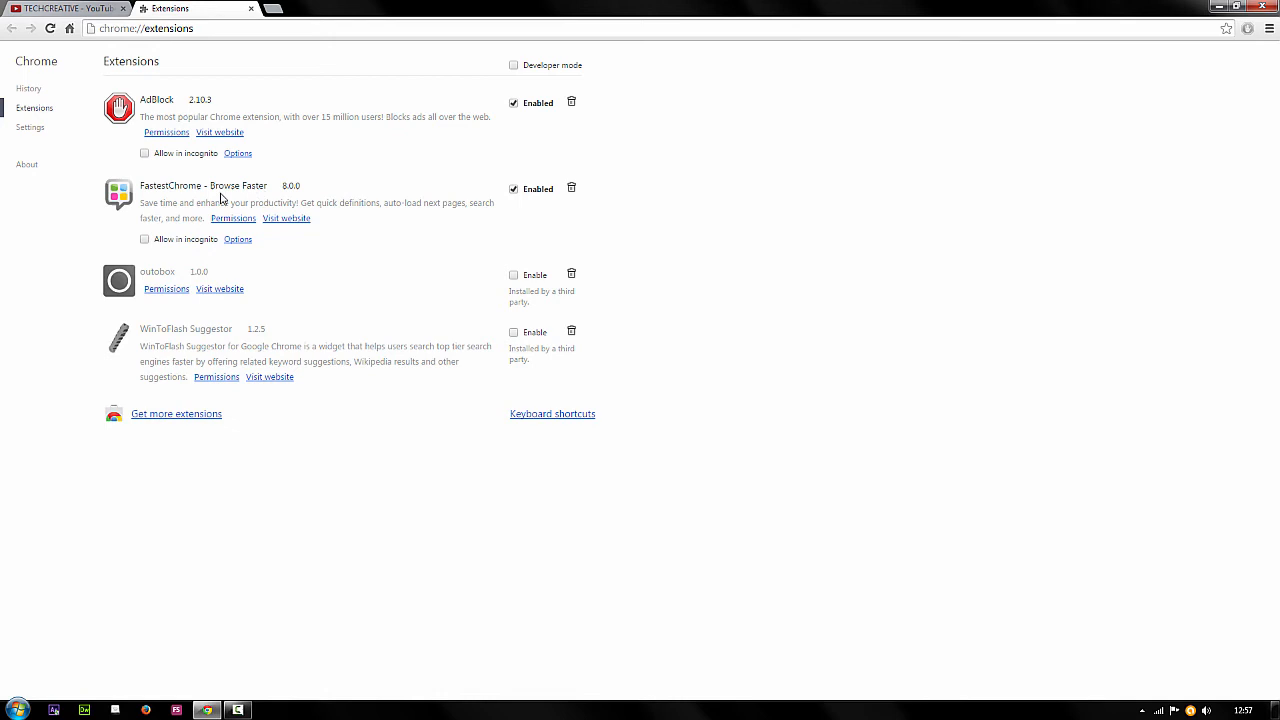
mouse_move(237, 188)
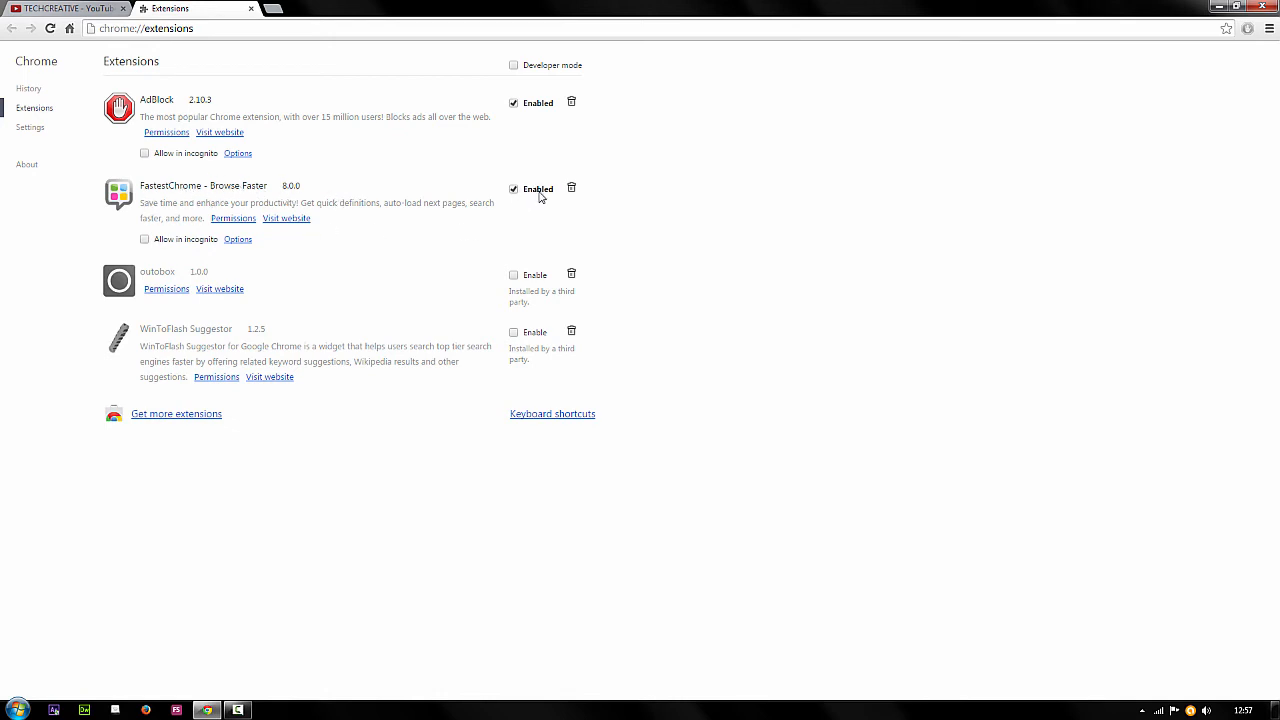
mouse_move(443, 238)
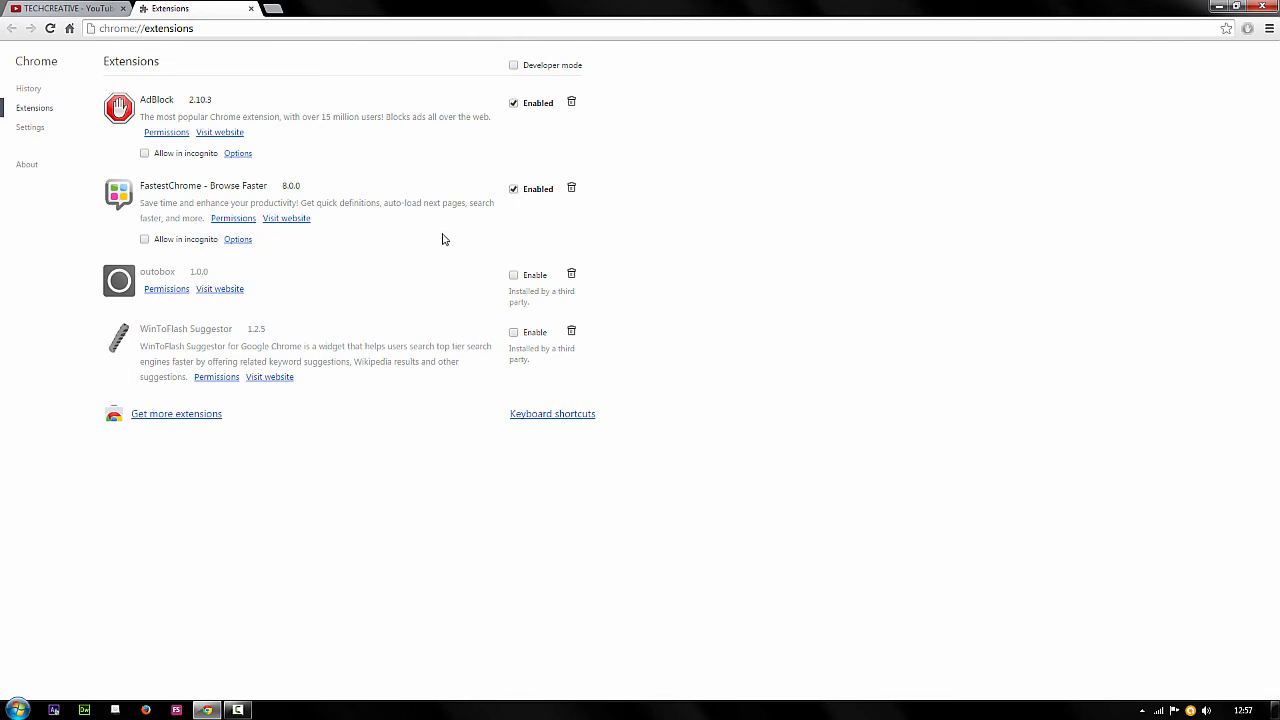
mouse_move(1216, 47)
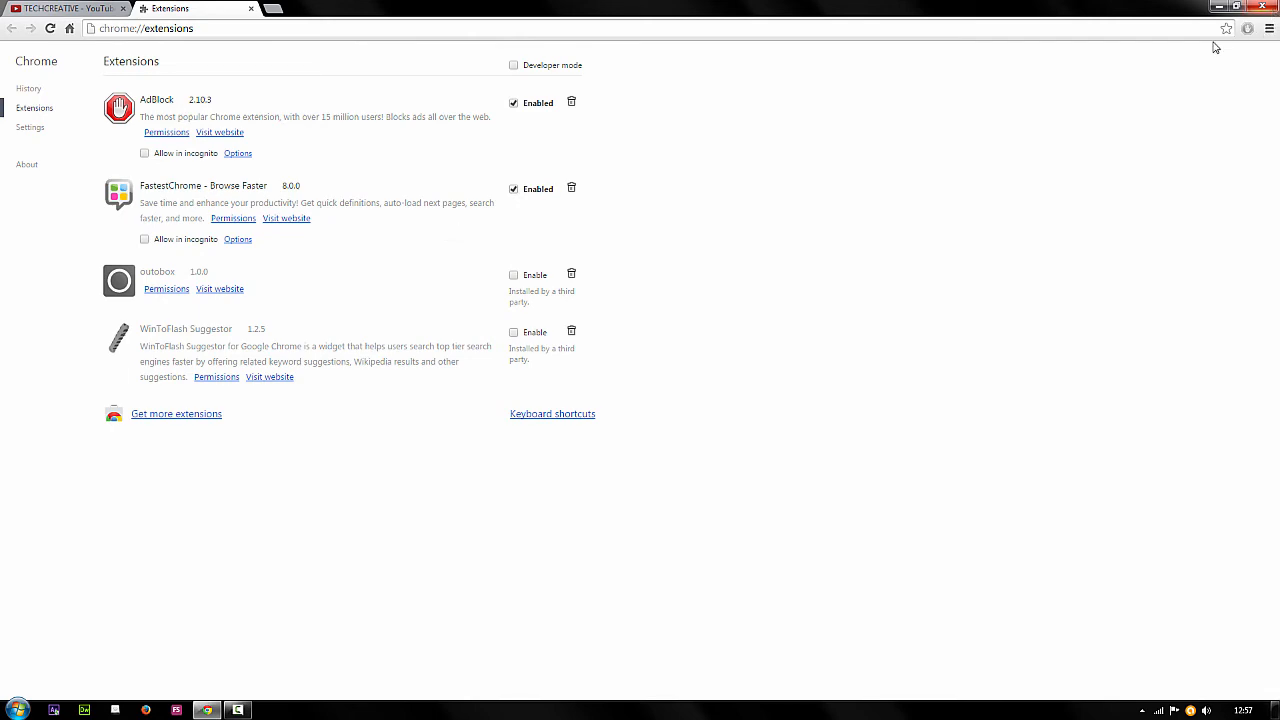